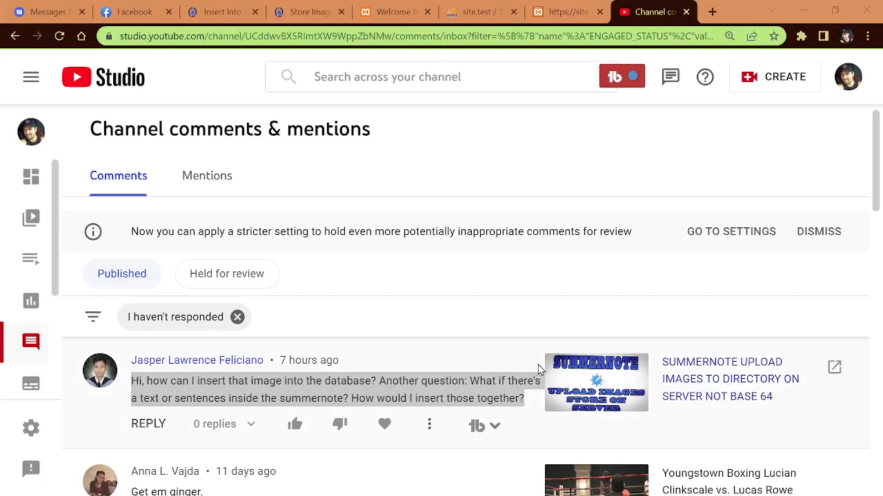
{"action": "mouse_move", "coordinate": [403, 367]}
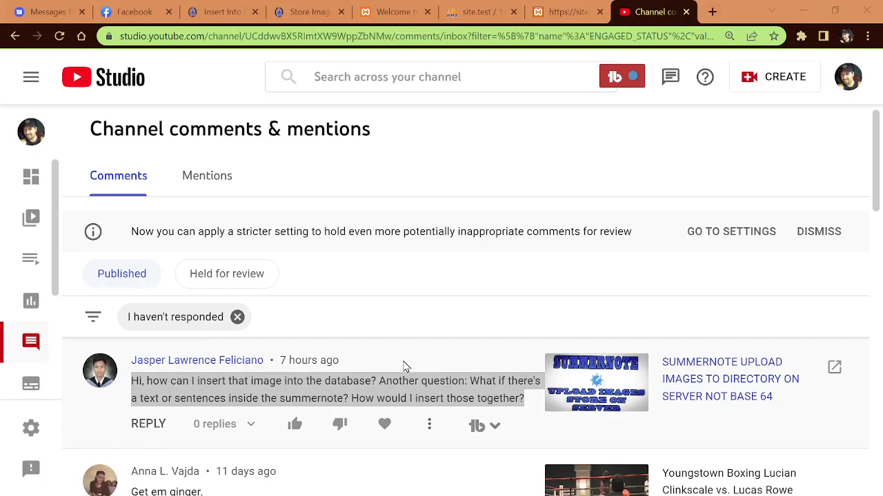
{"action": "mouse_move", "coordinate": [722, 393]}
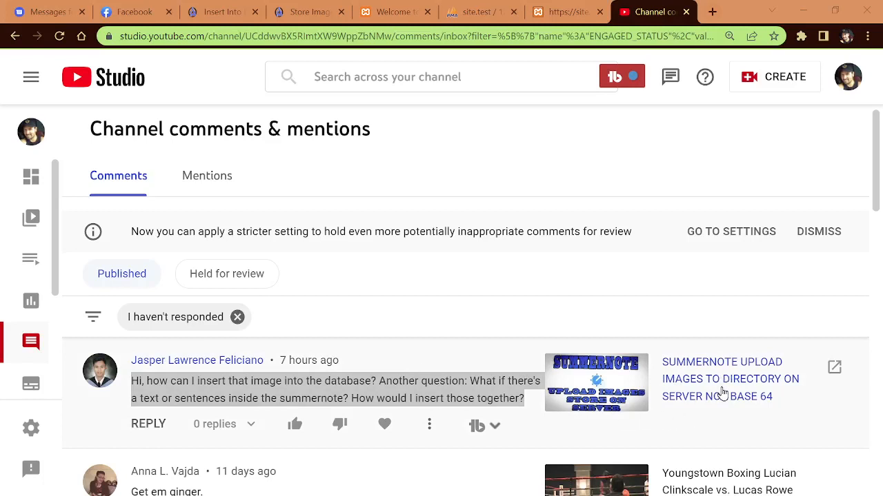
{"action": "mouse_move", "coordinate": [734, 395]}
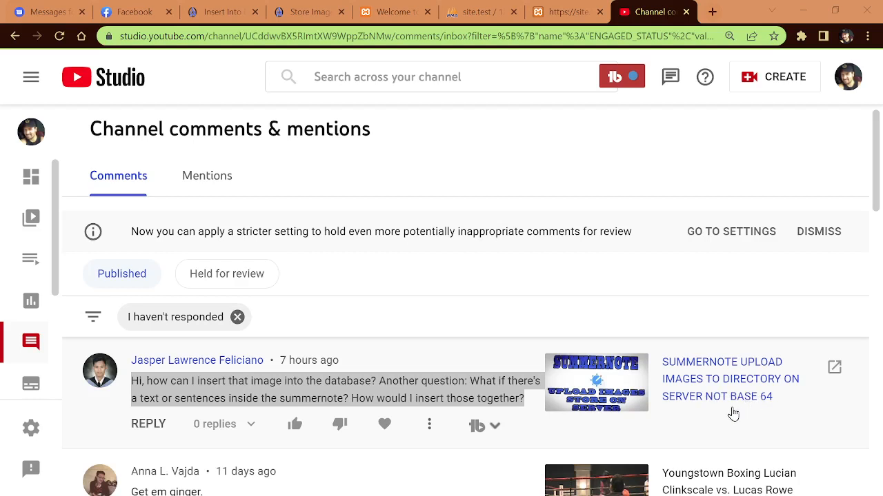
{"action": "mouse_move", "coordinate": [748, 406]}
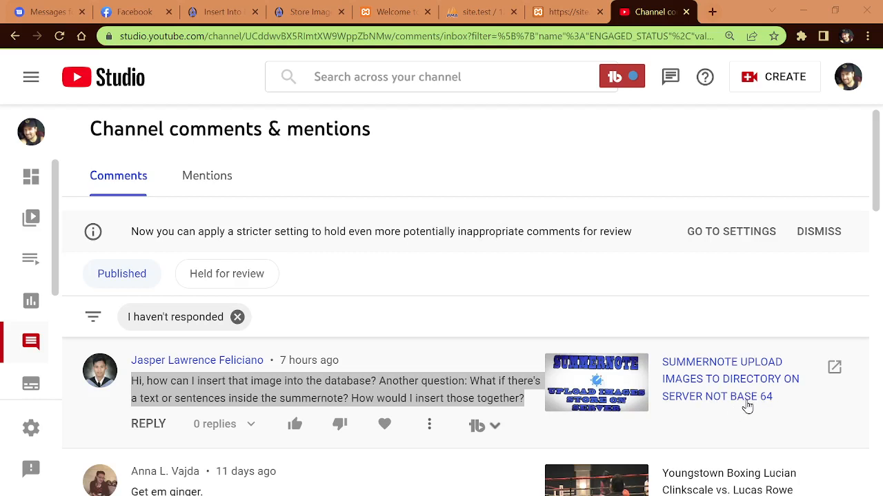
{"action": "mouse_move", "coordinate": [701, 393]}
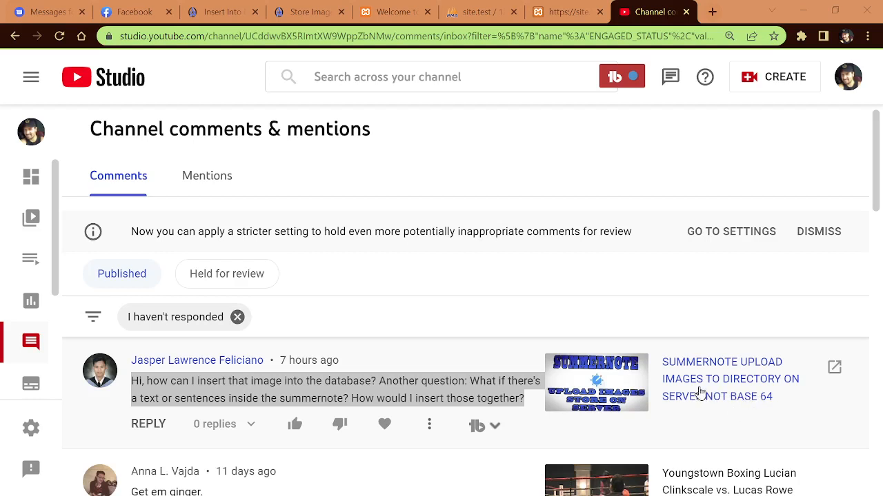
{"action": "mouse_move", "coordinate": [750, 395]}
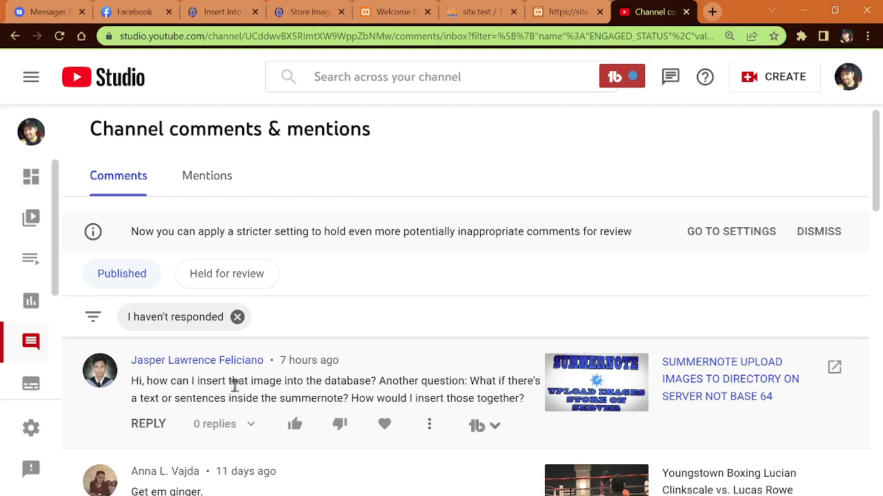
{"action": "mouse_move", "coordinate": [386, 387]}
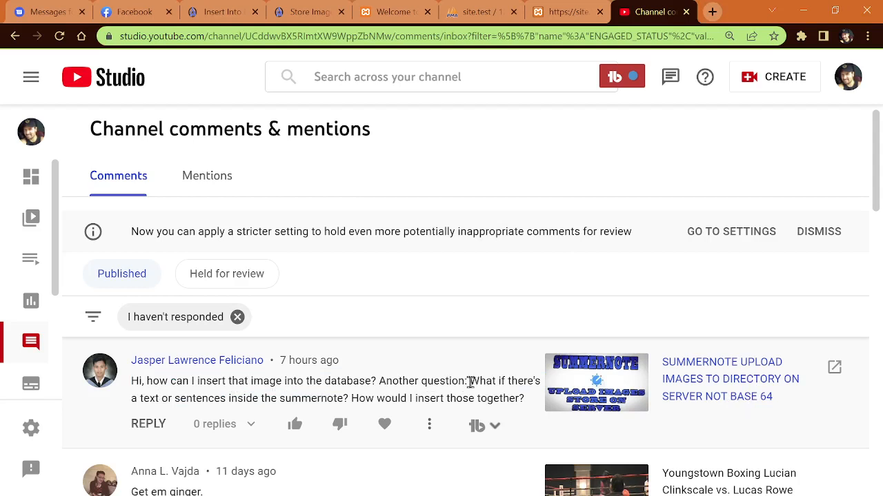
Step: Highlight the viewer's question, then enter 'This is some text.' in the Summernote editor
{"action": "double_click", "coordinate": [489, 380]}
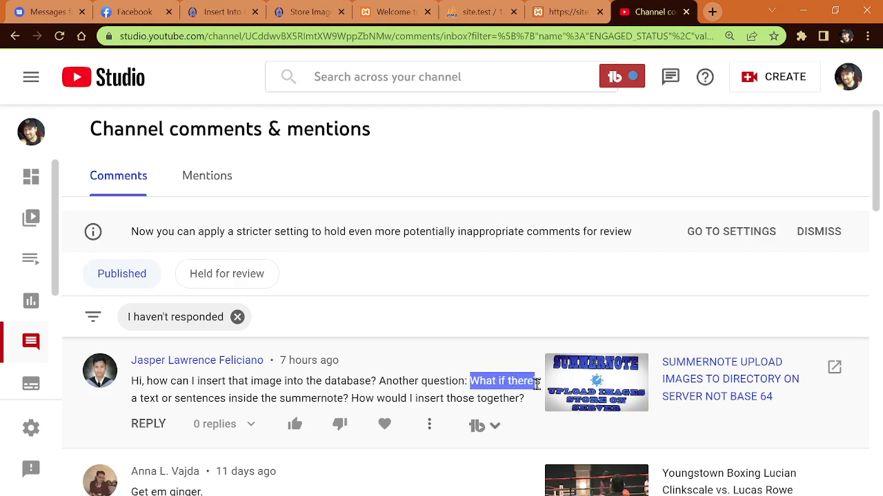
{"action": "left_click_drag", "start_coordinate": [536, 380], "coordinate": [499, 397]}
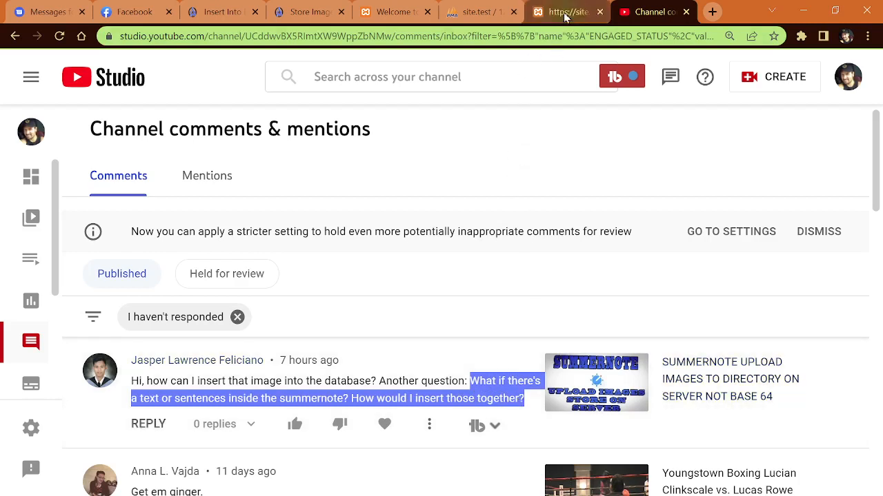
{"action": "left_click", "coordinate": [566, 11]}
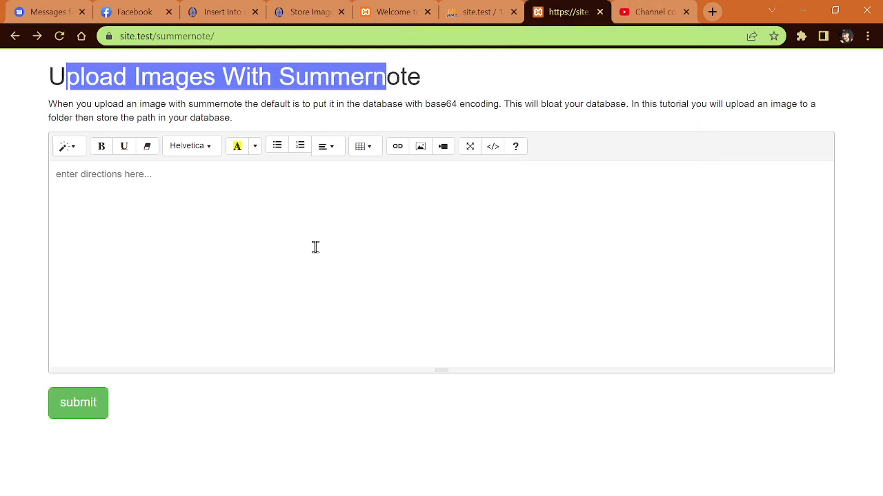
{"action": "type", "text": "This is some te"}
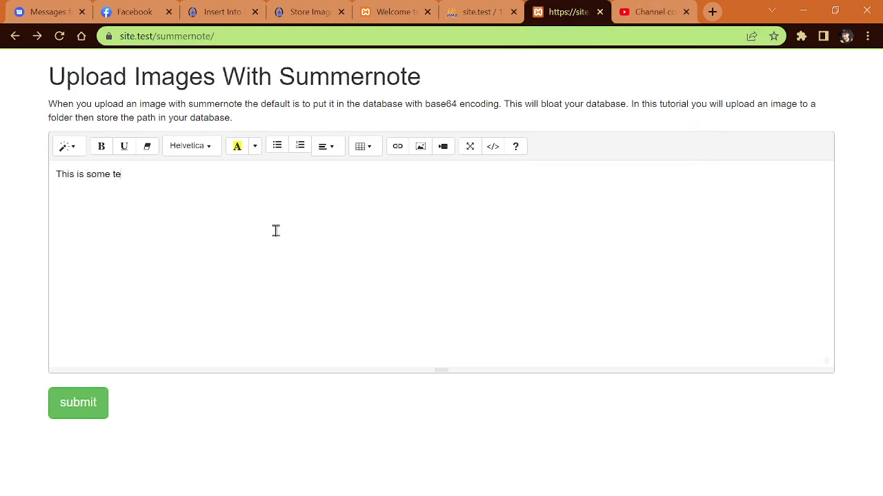
{"action": "type", "text": "xt."}
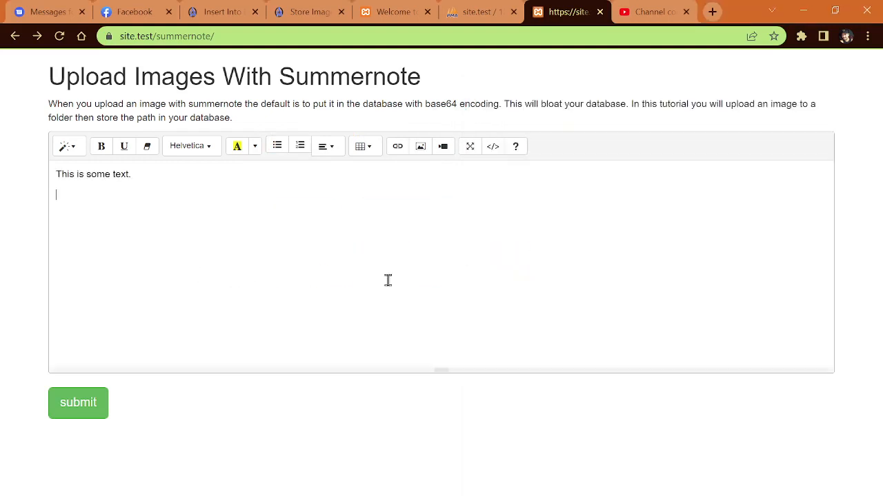
Step: Insert the dog photos at quarter width and submit the note
{"action": "left_click", "coordinate": [420, 146]}
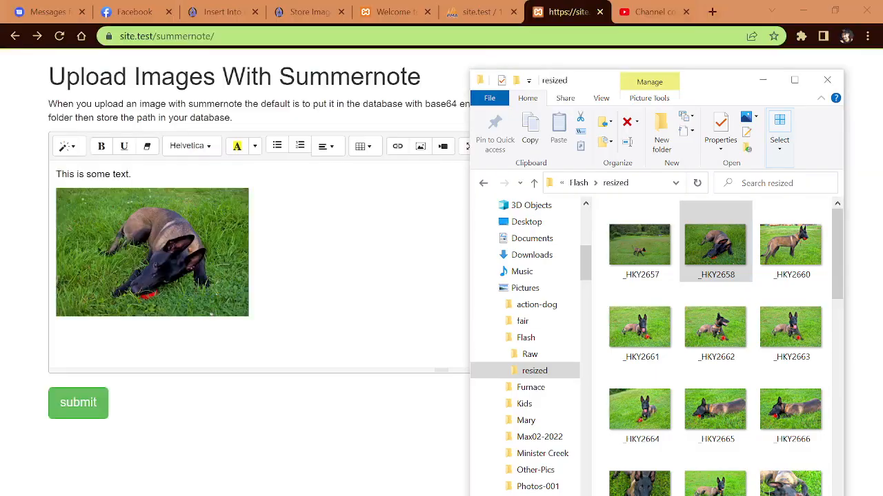
{"action": "left_click", "coordinate": [640, 325]}
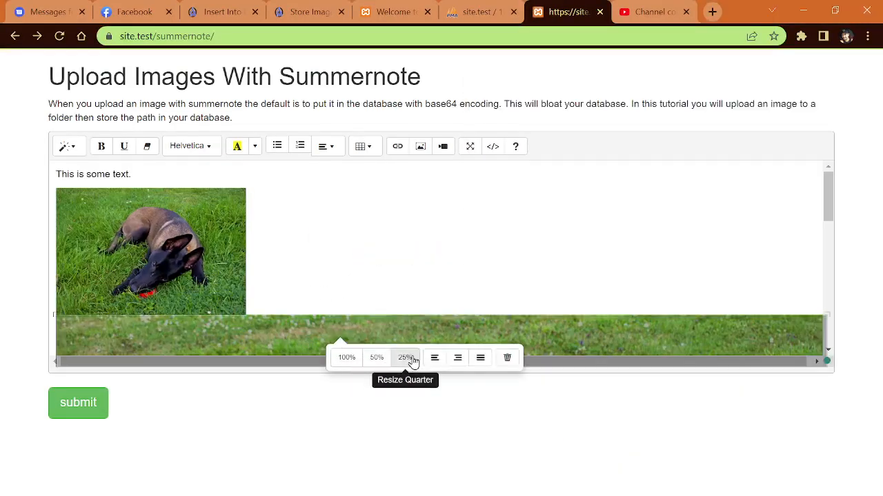
{"action": "left_click", "coordinate": [406, 357]}
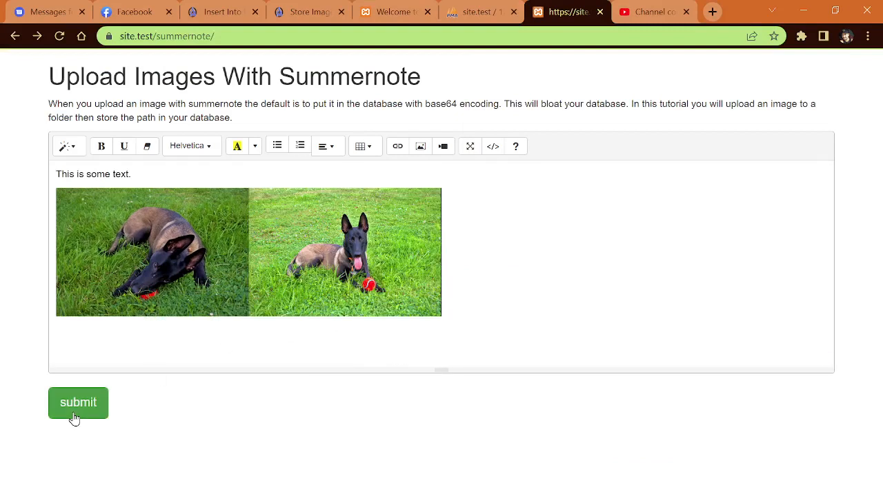
{"action": "left_click", "coordinate": [480, 11]}
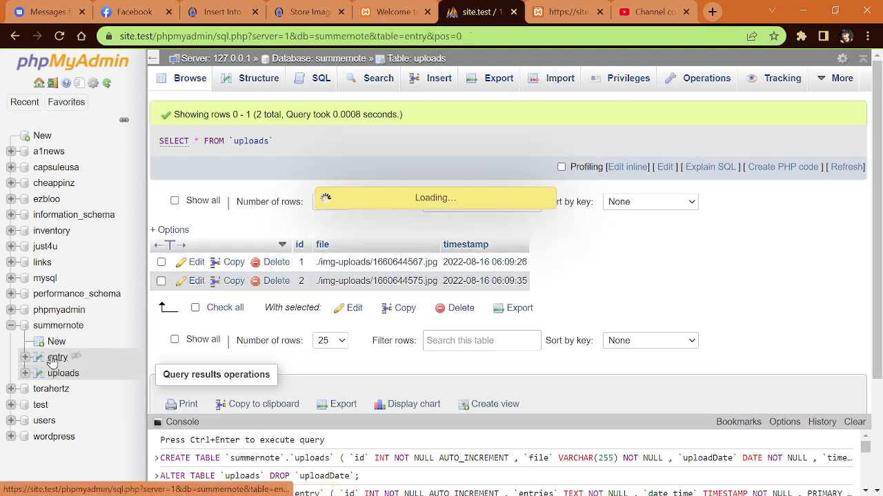
Step: Browse the entry table, edit row 1 and highlight the &nbsp; in its stored HTML
{"action": "left_click", "coordinate": [58, 357]}
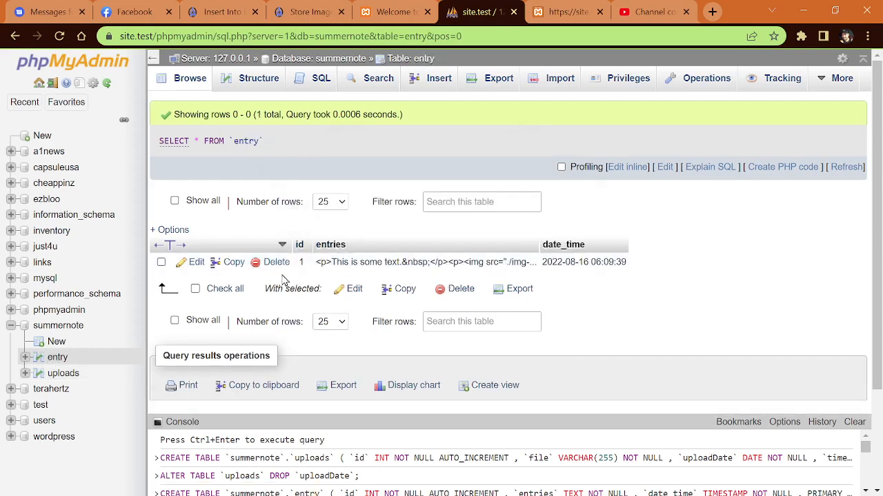
{"action": "mouse_move", "coordinate": [353, 288]}
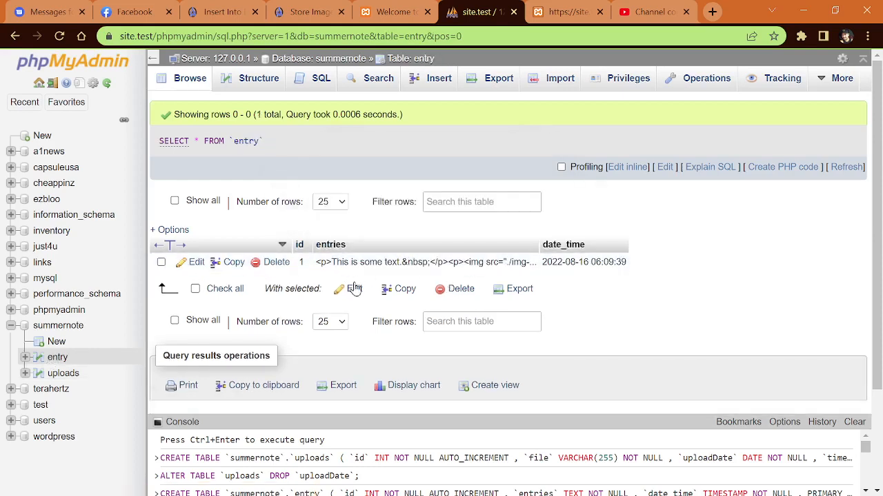
{"action": "left_click", "coordinate": [196, 262]}
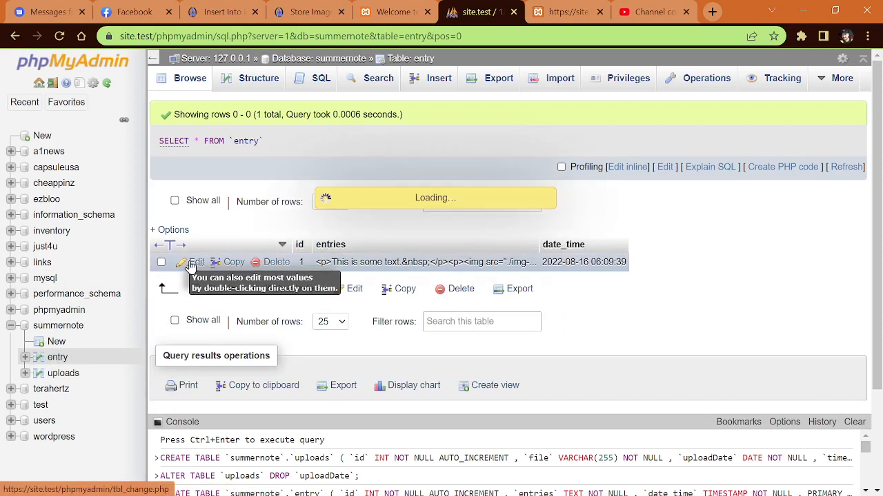
{"action": "left_click", "coordinate": [195, 262]}
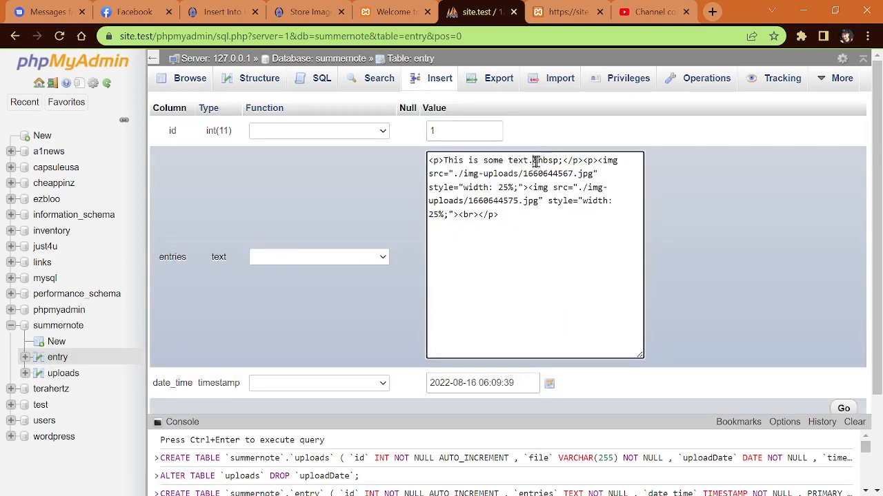
{"action": "double_click", "coordinate": [544, 160]}
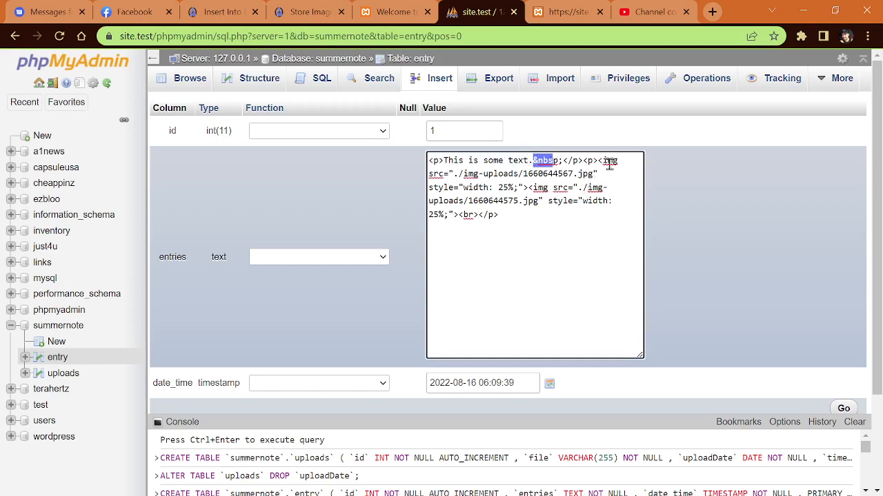
{"action": "mouse_move", "coordinate": [526, 213]}
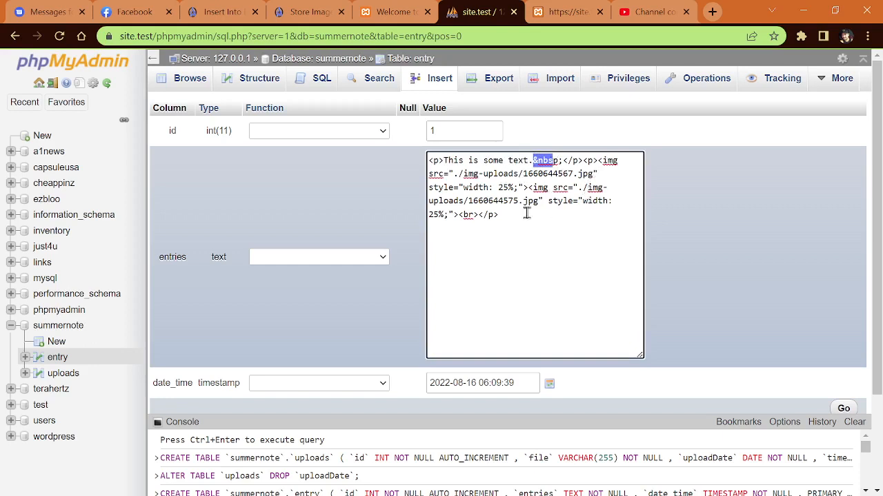
{"action": "mouse_move", "coordinate": [604, 172]}
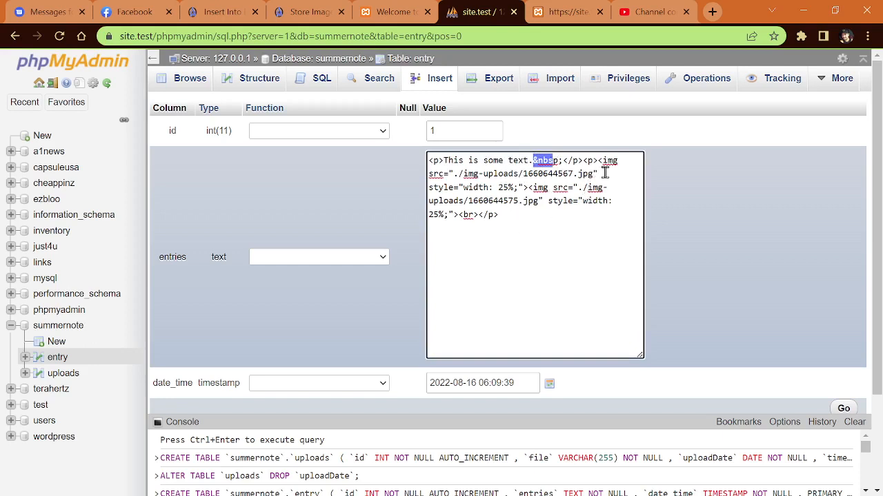
{"action": "mouse_move", "coordinate": [519, 220]}
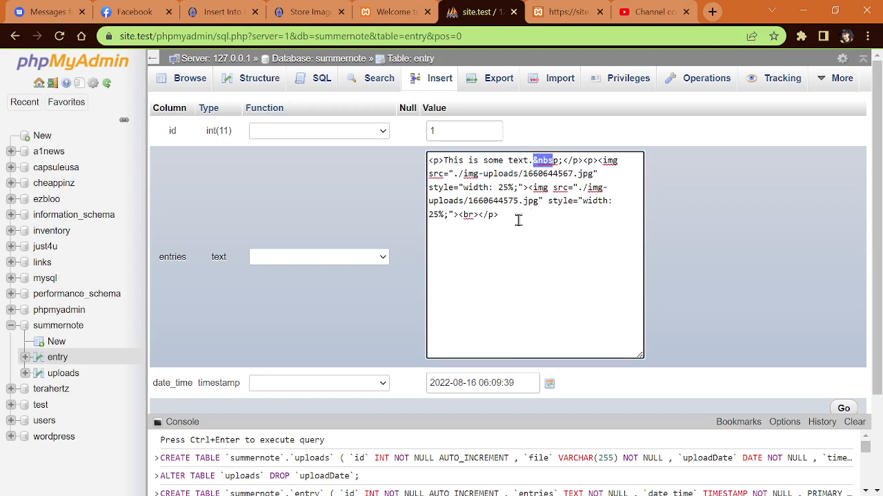
{"action": "mouse_move", "coordinate": [513, 229]}
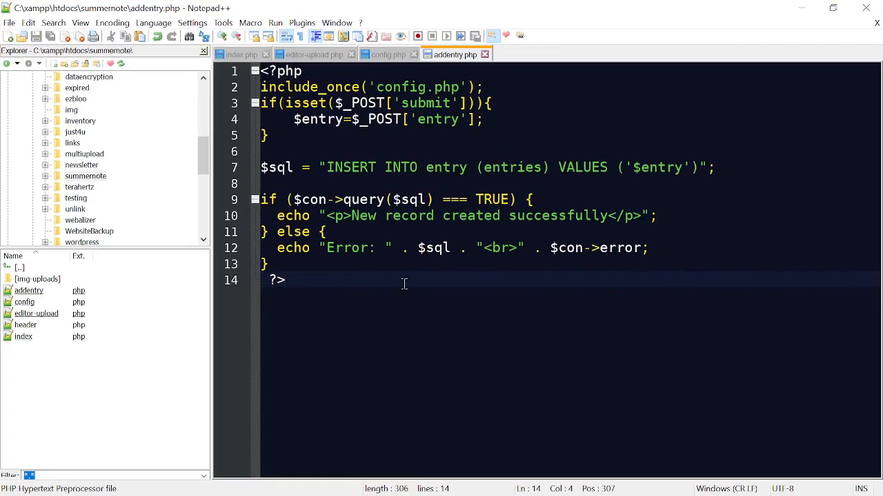
{"action": "mouse_move", "coordinate": [56, 362]}
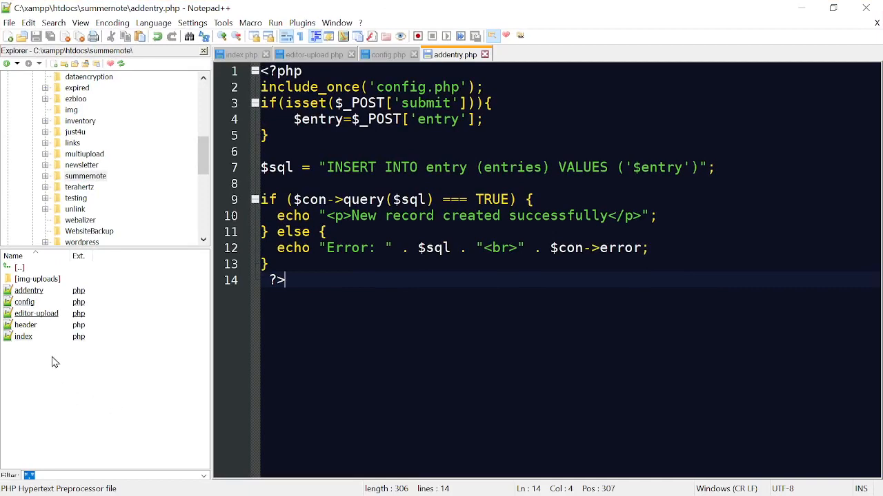
Step: Review index.php's Summernote includes and the addentry.php insert script
{"action": "left_click", "coordinate": [22, 337]}
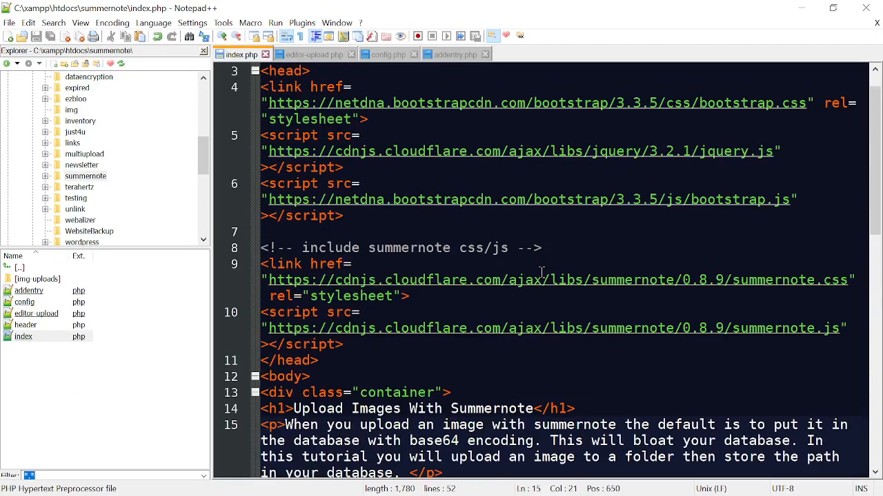
{"action": "scroll", "scroll_direction": "up", "scroll_amount": 3}
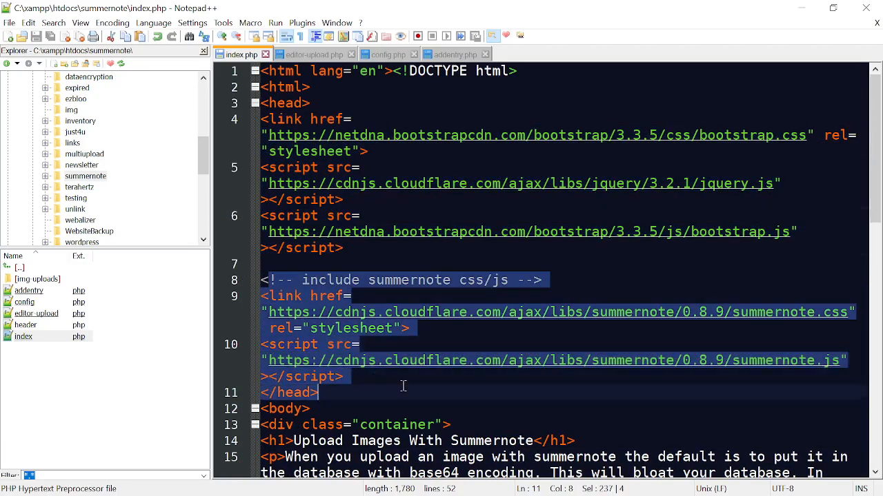
{"action": "scroll", "scroll_direction": "down", "scroll_amount": 3}
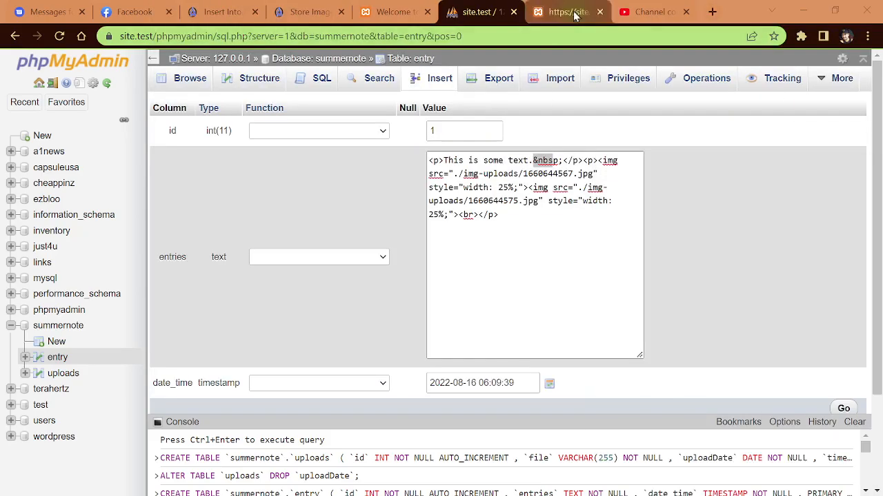
Step: Check the Summernote demo page before returning to index.php's form markup
{"action": "left_click", "coordinate": [566, 12]}
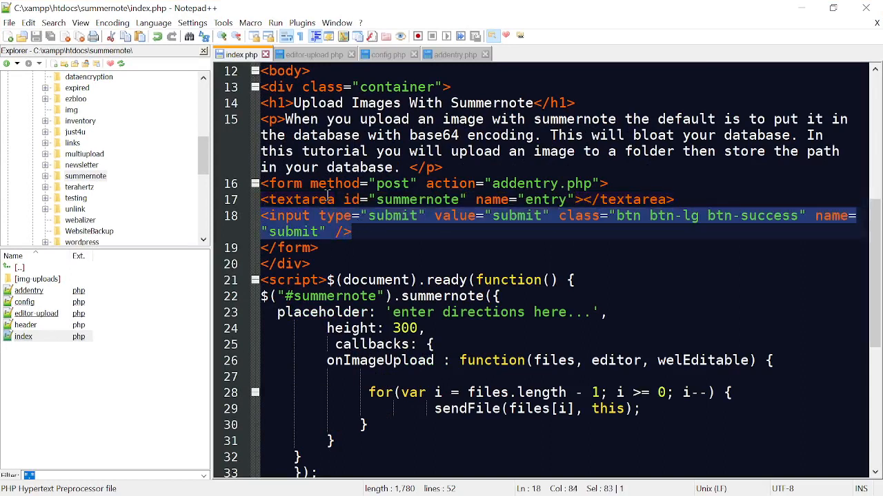
Step: Change the Summernote placeholder in index.php to 'enter information...'
{"action": "left_click", "coordinate": [509, 184]}
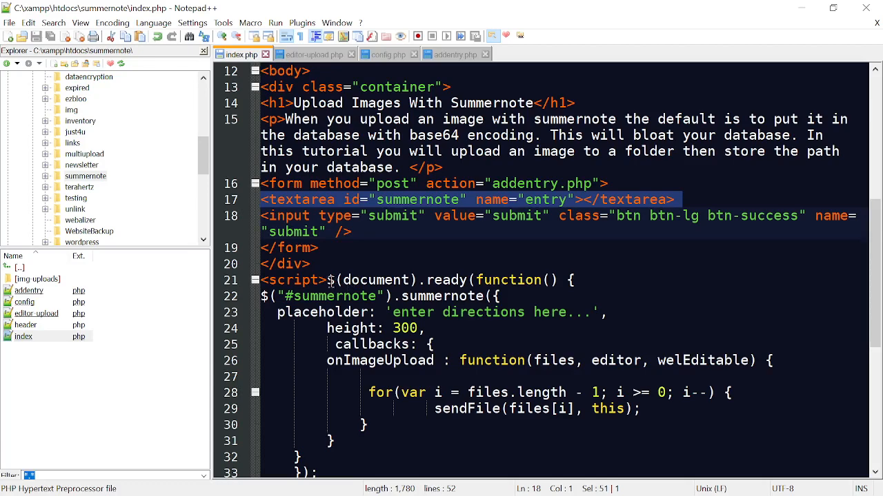
{"action": "left_click", "coordinate": [329, 296]}
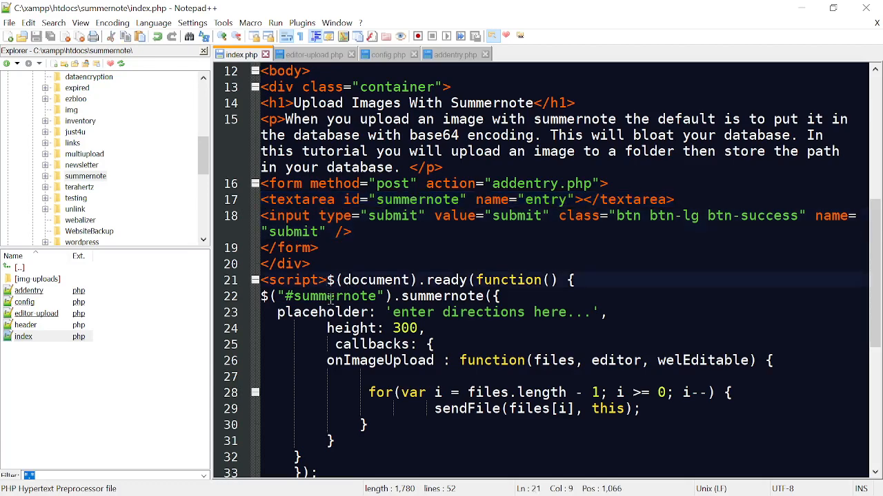
{"action": "double_click", "coordinate": [334, 295]}
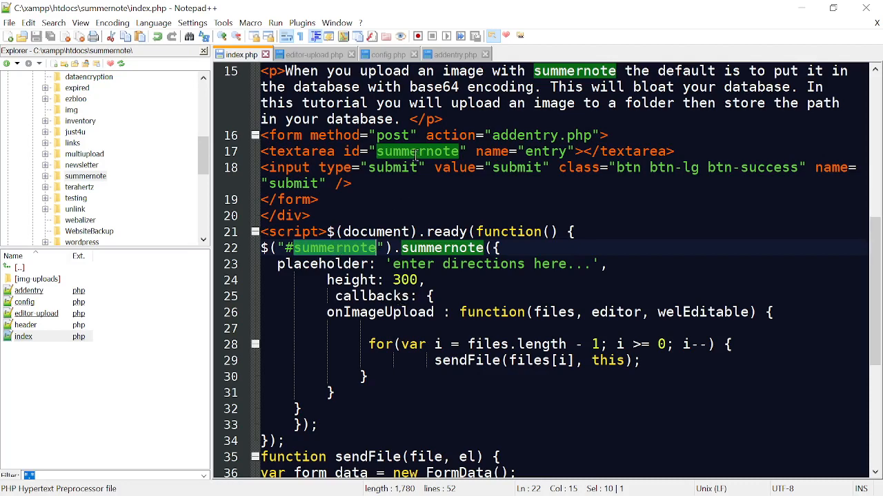
{"action": "left_click", "coordinate": [394, 265]}
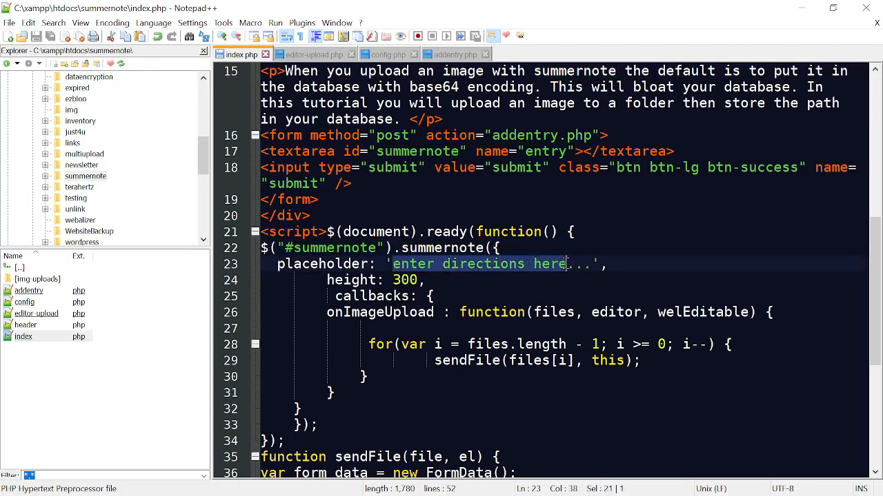
{"action": "key", "text": "Delete"}
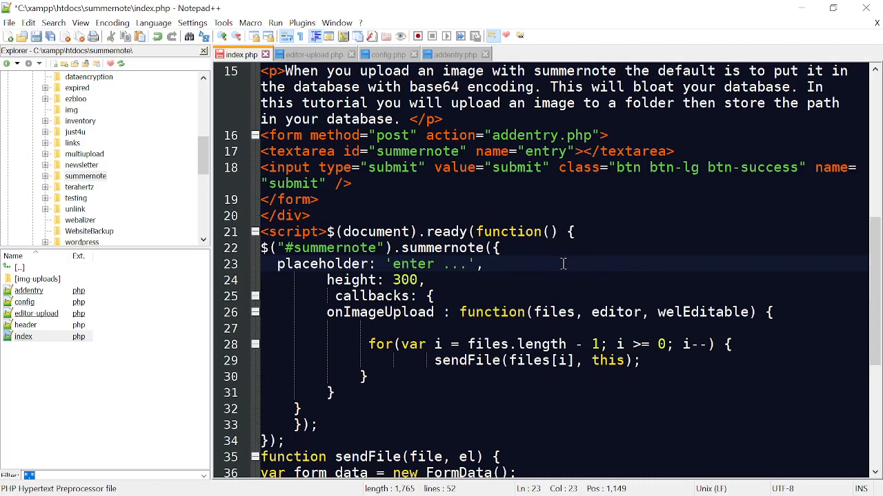
{"action": "type", "text": "information"}
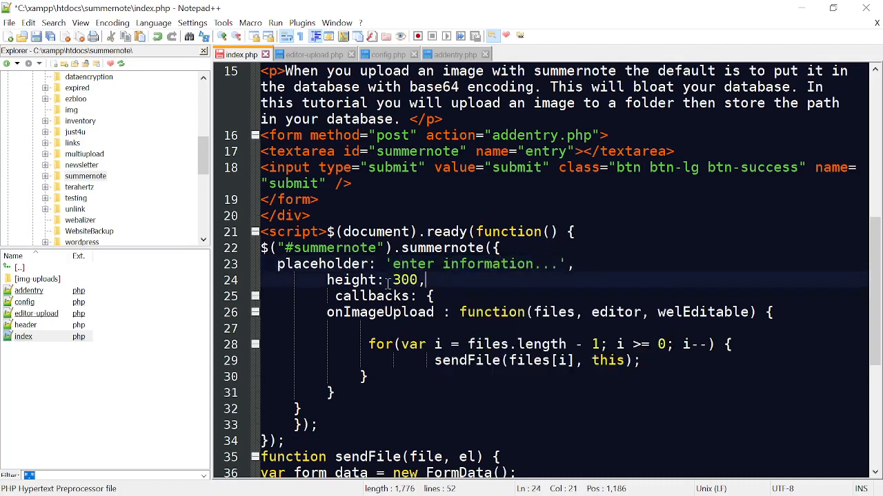
Step: Review the editor height, onImageUpload callback and sendFile AJAX post to editor-upload.php
{"action": "double_click", "coordinate": [405, 280]}
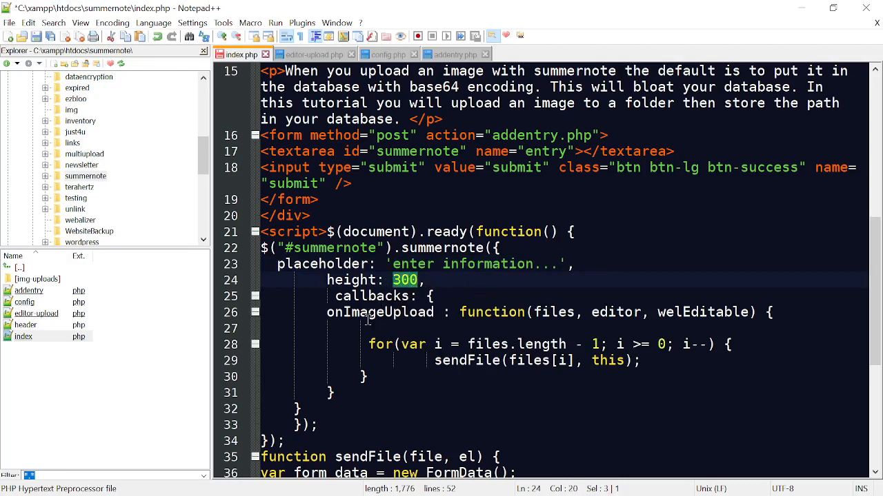
{"action": "double_click", "coordinate": [379, 311]}
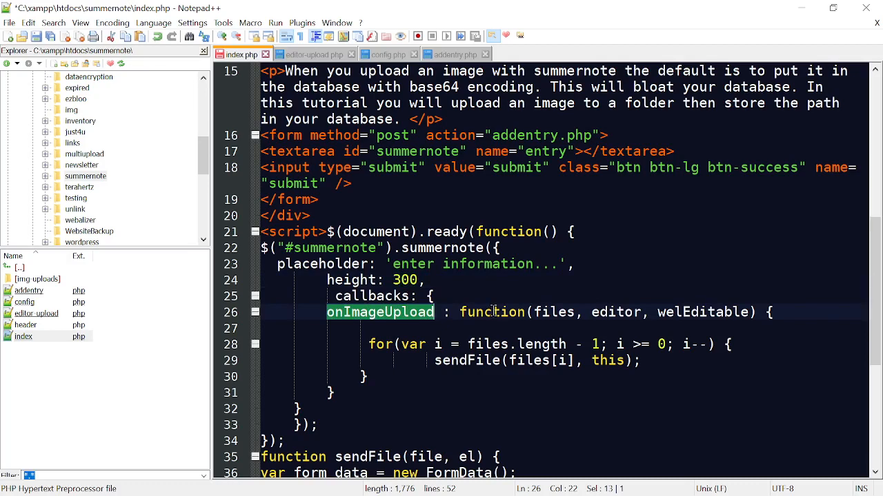
{"action": "mouse_move", "coordinate": [605, 312]}
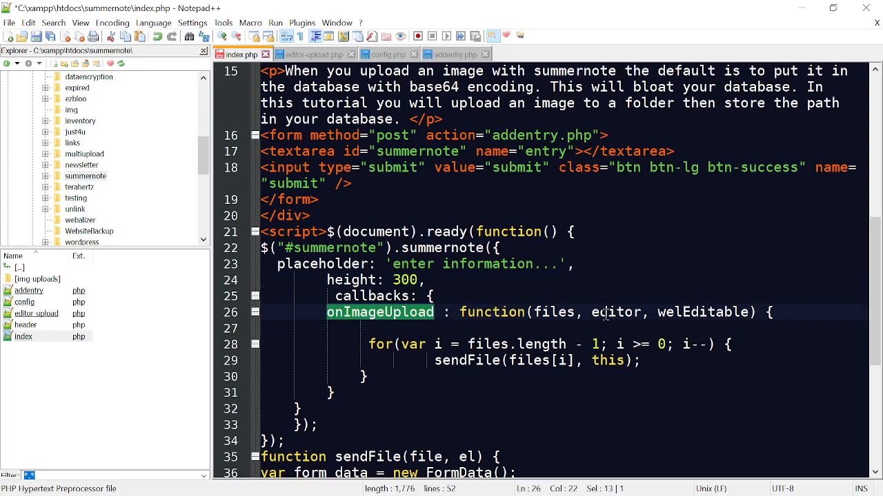
{"action": "mouse_move", "coordinate": [576, 421]}
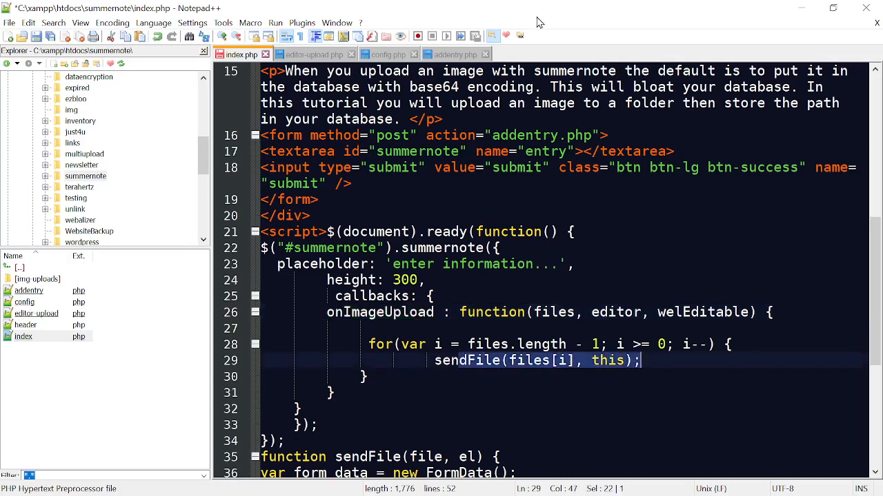
{"action": "mouse_move", "coordinate": [464, 15]}
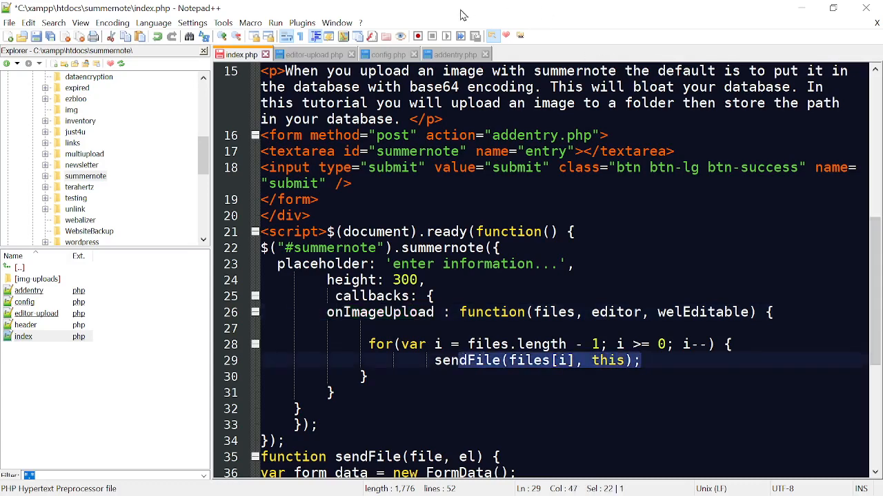
{"action": "left_click", "coordinate": [566, 11]}
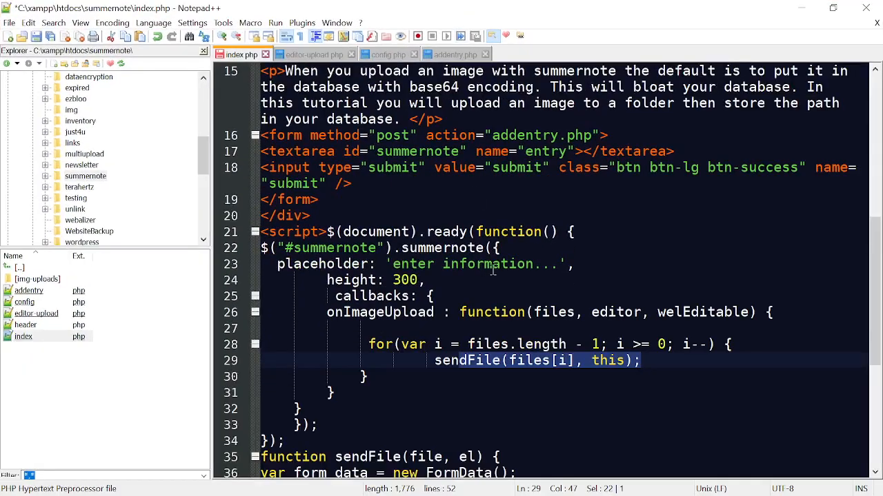
{"action": "scroll", "scroll_direction": "down", "scroll_amount": 3}
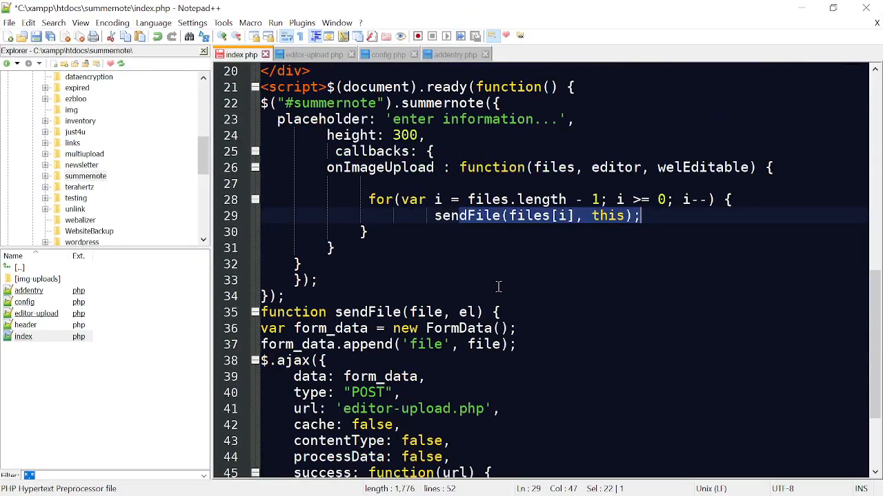
{"action": "scroll", "scroll_direction": "down", "scroll_amount": 3}
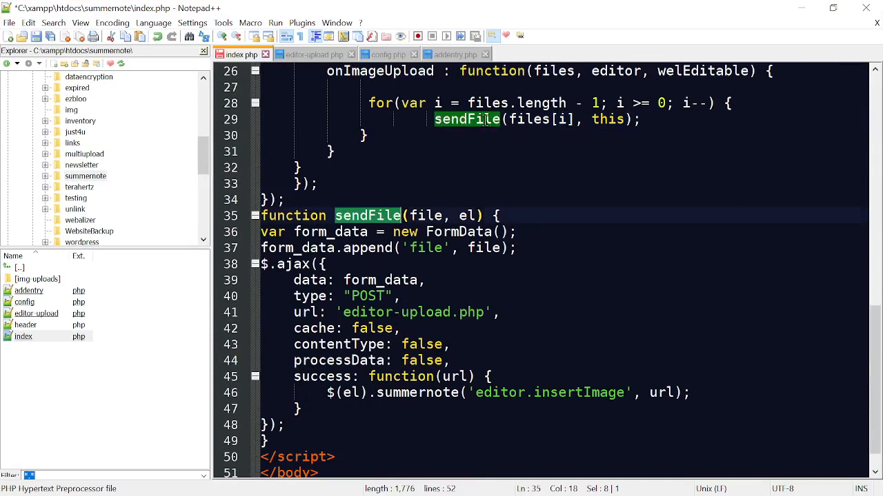
{"action": "mouse_move", "coordinate": [497, 127]}
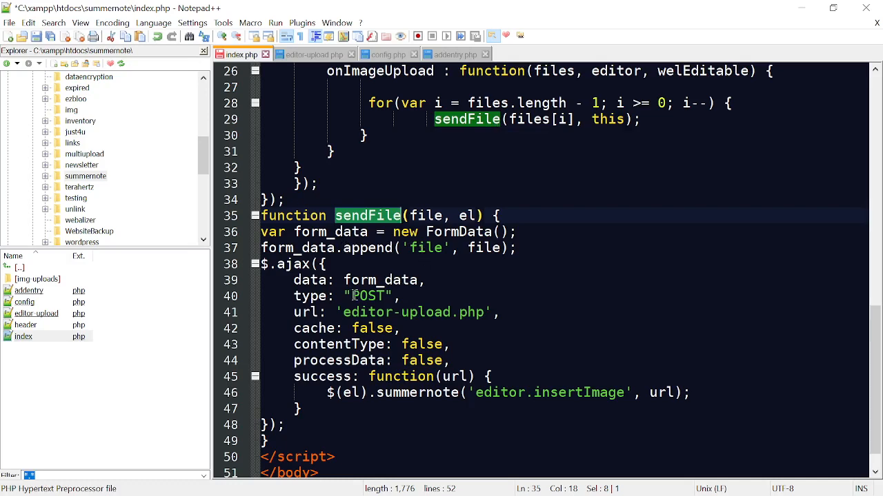
{"action": "left_click", "coordinate": [427, 311]}
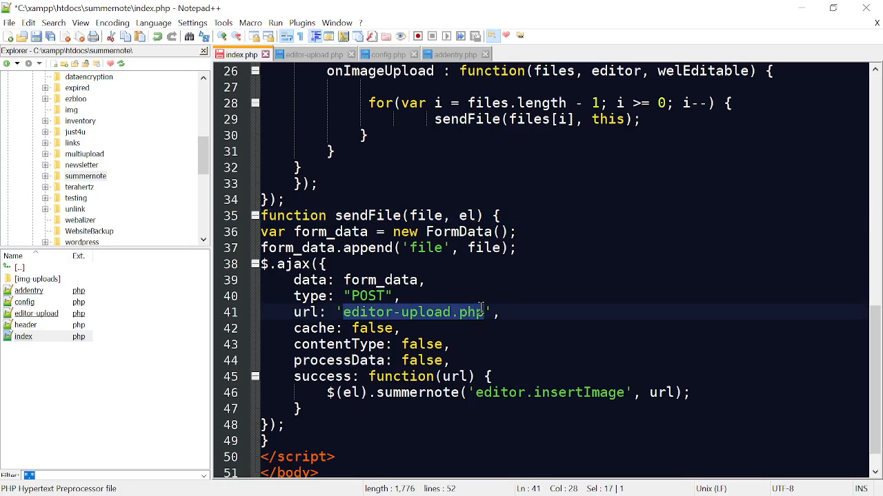
{"action": "left_click", "coordinate": [509, 232]}
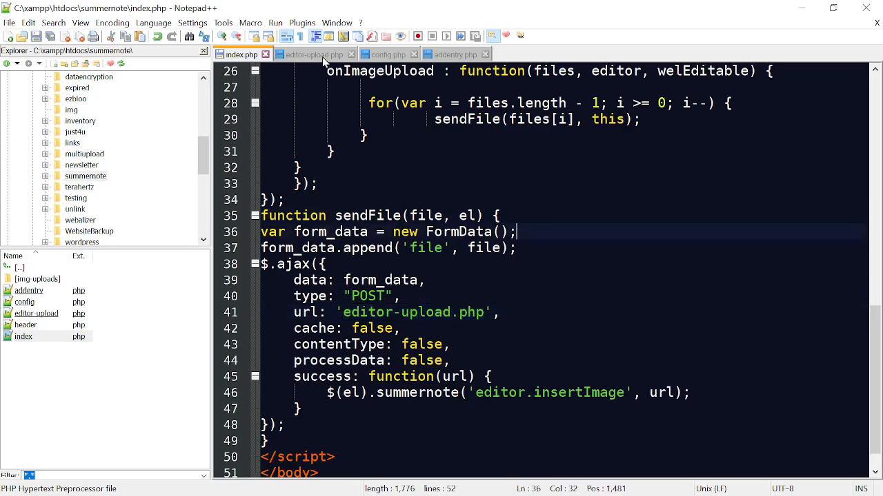
Step: Go through editor-upload.php's exit check, file move and database insert code
{"action": "left_click", "coordinate": [311, 55]}
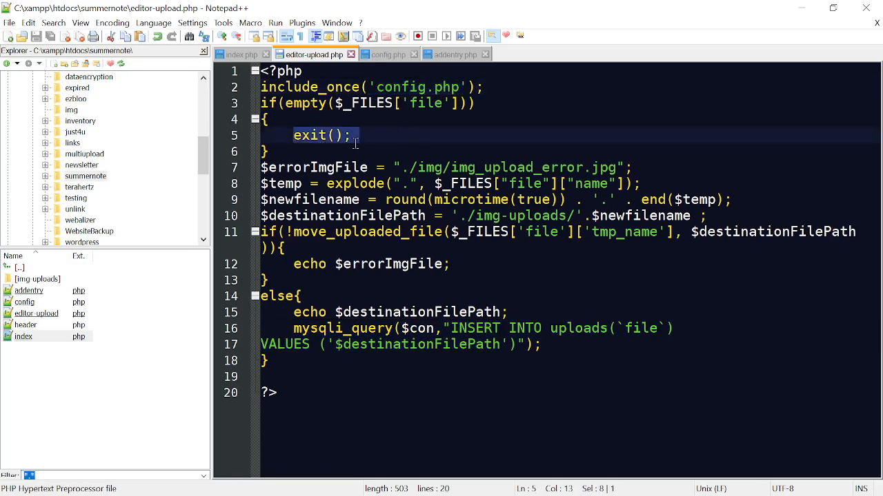
{"action": "left_click", "coordinate": [426, 102]}
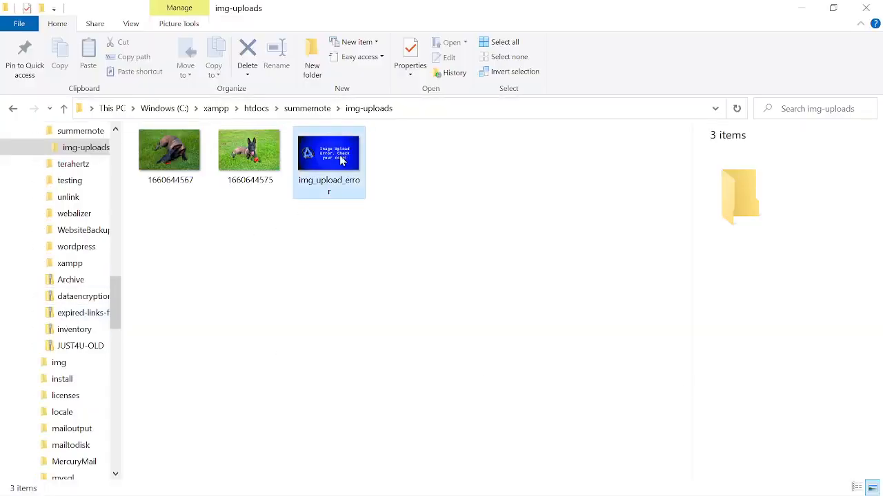
Step: Preview the img_upload_error picture in Photos and close the viewer
{"action": "left_click", "coordinate": [328, 152]}
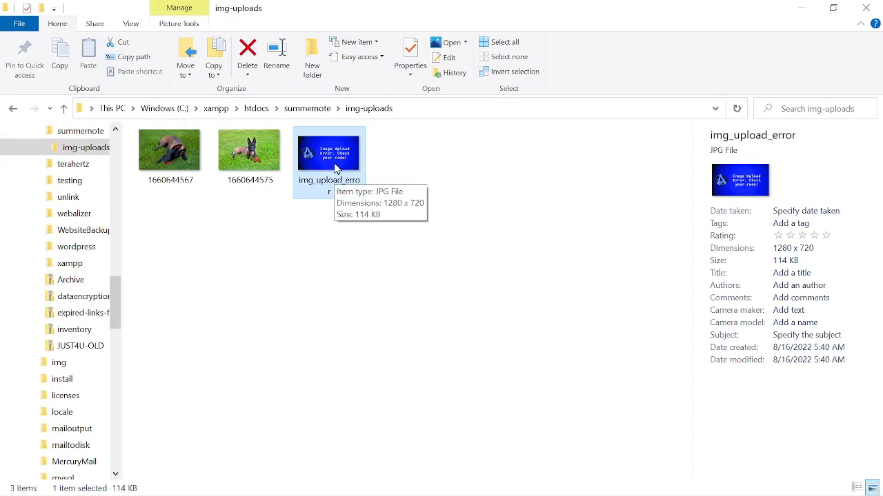
{"action": "double_click", "coordinate": [329, 152]}
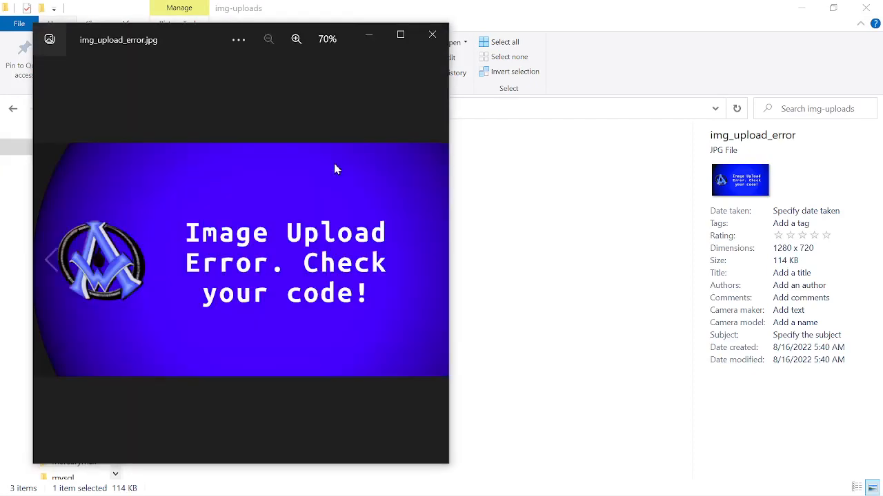
{"action": "left_click", "coordinate": [433, 34]}
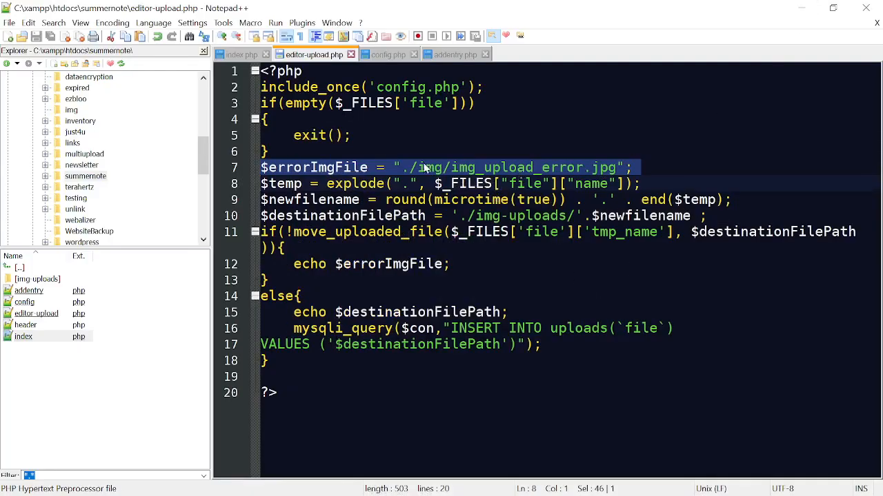
{"action": "mouse_move", "coordinate": [552, 172]}
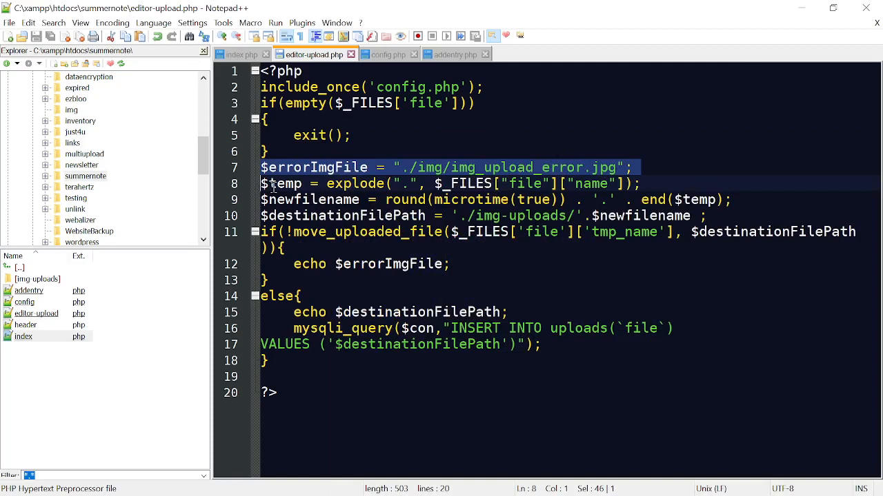
{"action": "left_click", "coordinate": [282, 183]}
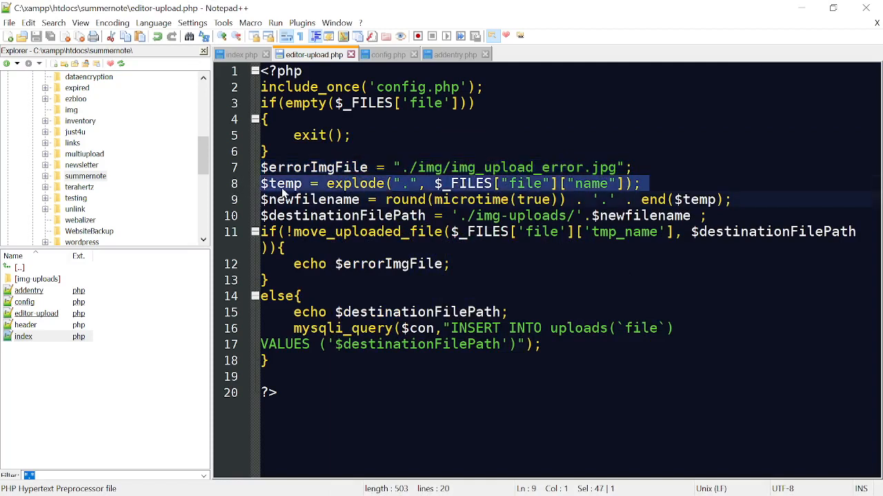
{"action": "mouse_move", "coordinate": [610, 192]}
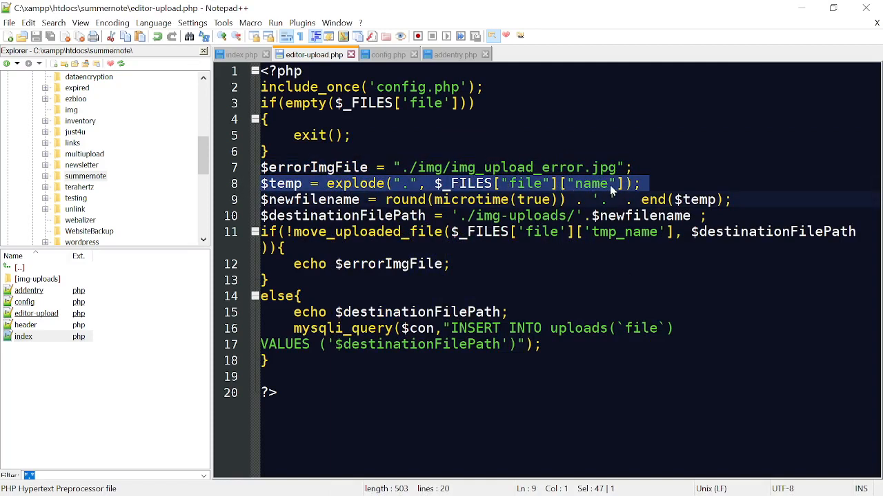
{"action": "double_click", "coordinate": [310, 199]}
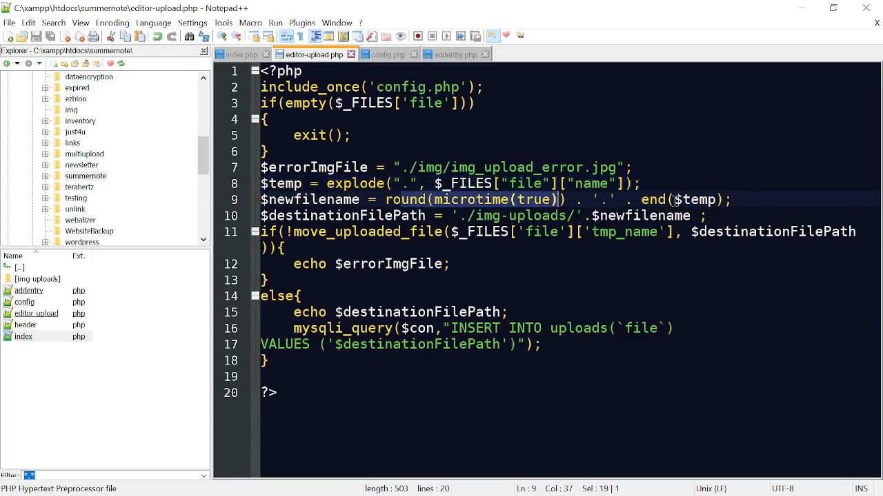
{"action": "left_click", "coordinate": [344, 215]}
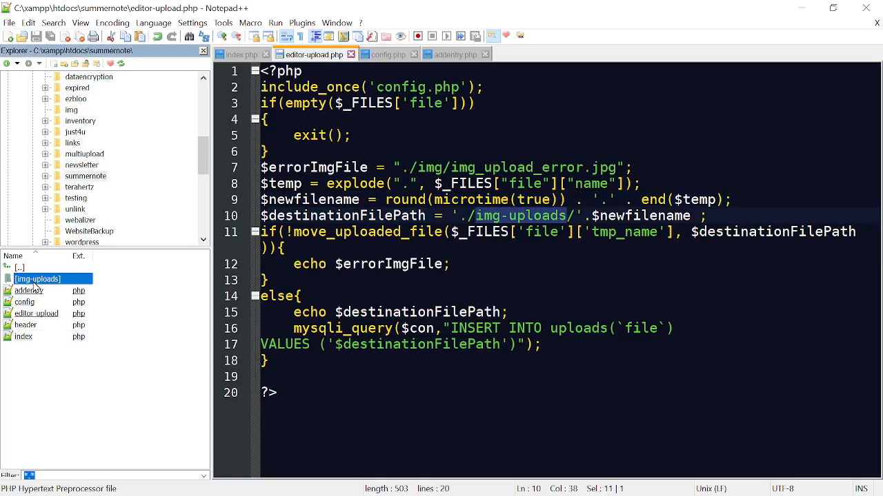
{"action": "mouse_move", "coordinate": [48, 288]}
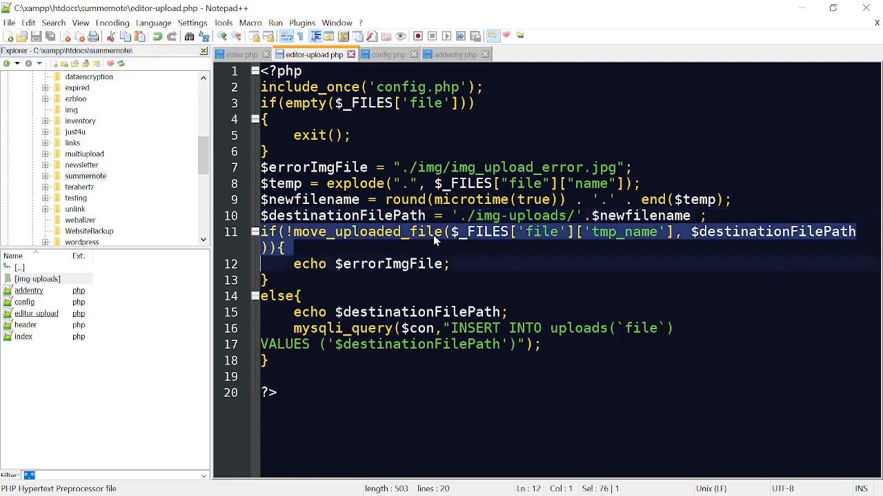
{"action": "mouse_move", "coordinate": [364, 286]}
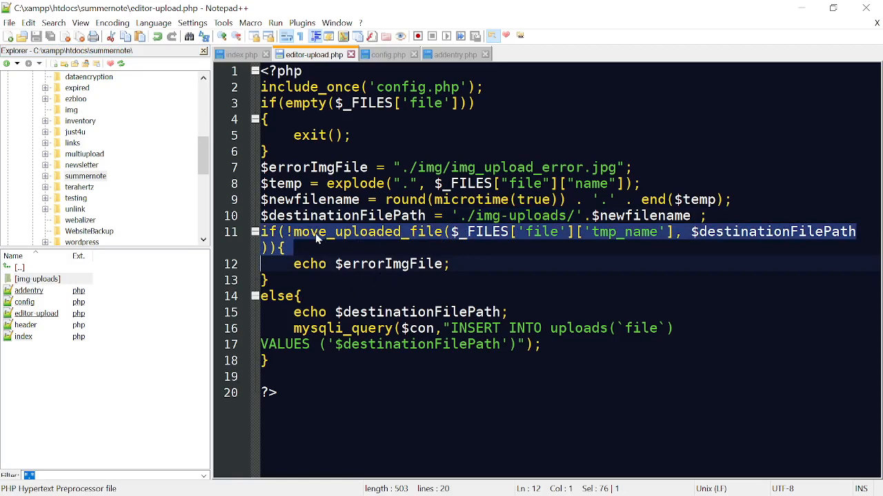
{"action": "left_click", "coordinate": [496, 232]}
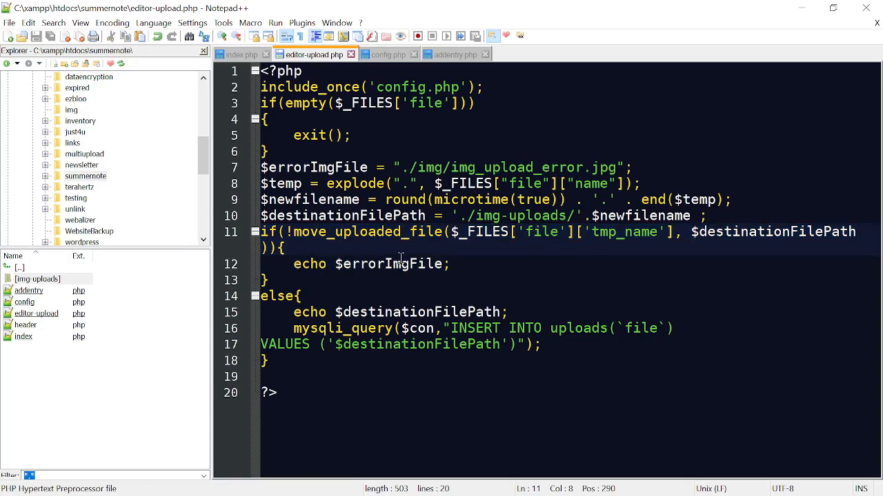
{"action": "double_click", "coordinate": [392, 263]}
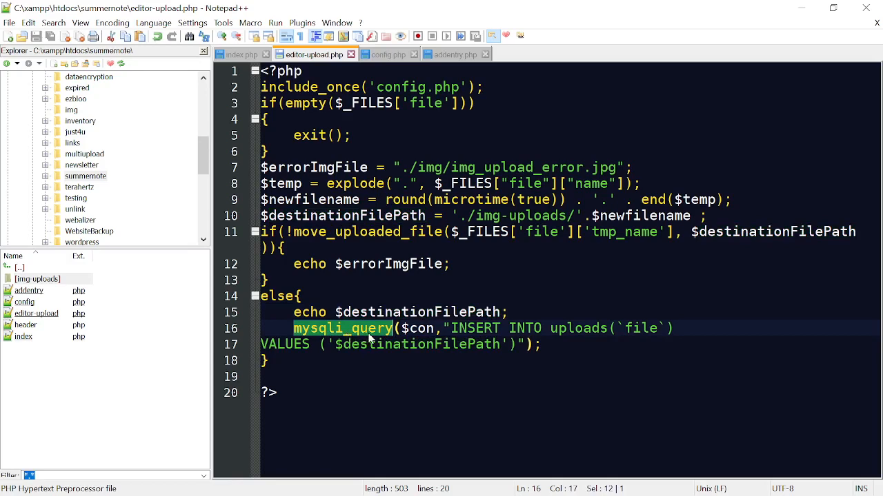
{"action": "mouse_move", "coordinate": [375, 340]}
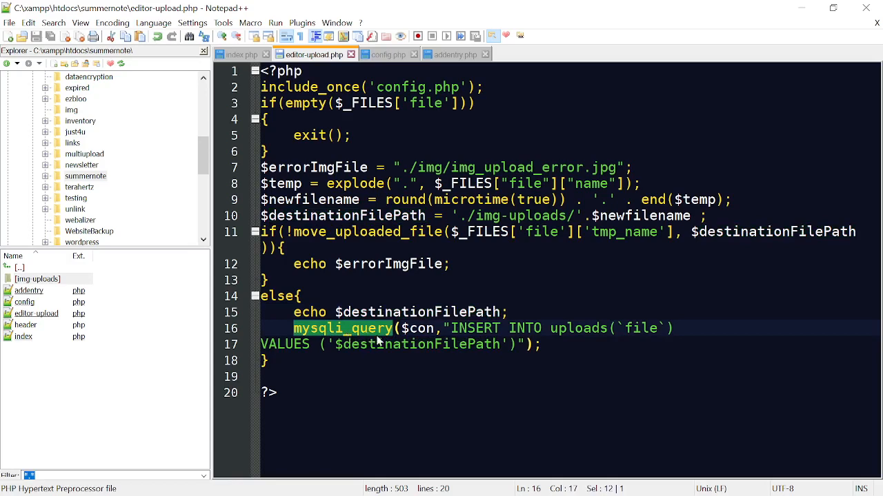
{"action": "mouse_move", "coordinate": [421, 330]}
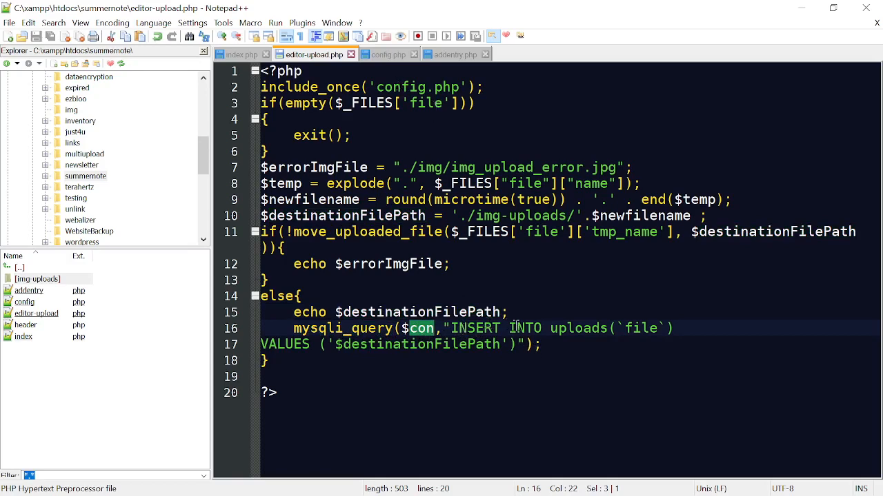
{"action": "double_click", "coordinate": [642, 328]}
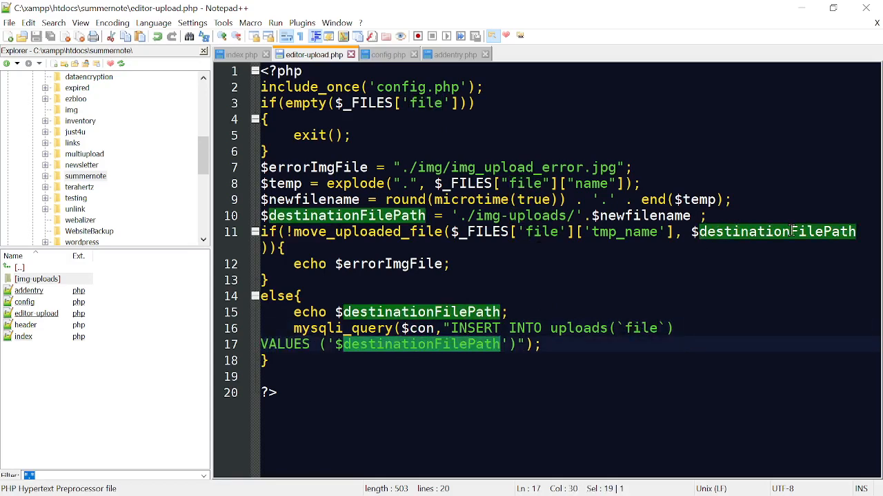
Step: Insert the dog photos into the empty editor and shrink each to quarter width
{"action": "left_click", "coordinate": [566, 11]}
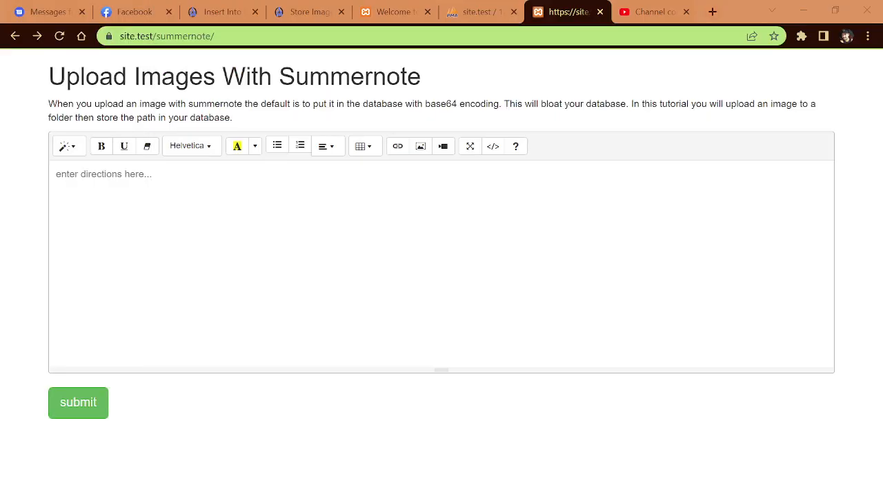
{"action": "mouse_move", "coordinate": [396, 226]}
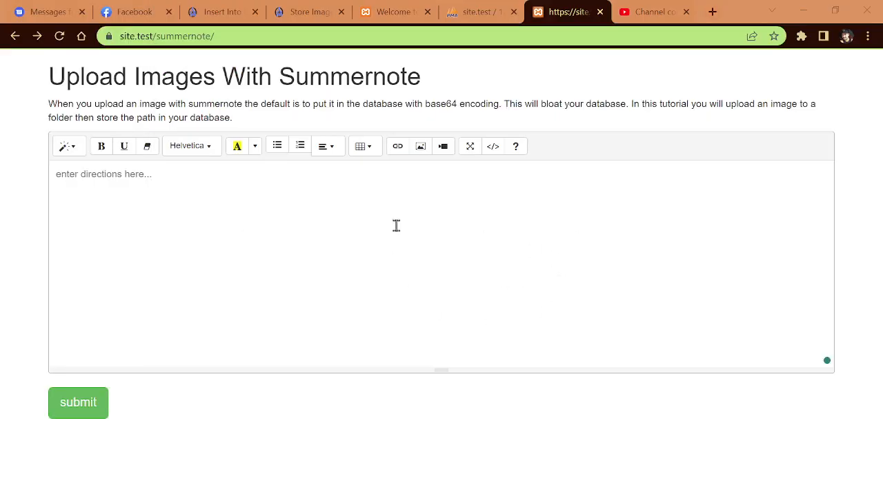
{"action": "mouse_move", "coordinate": [574, 262]}
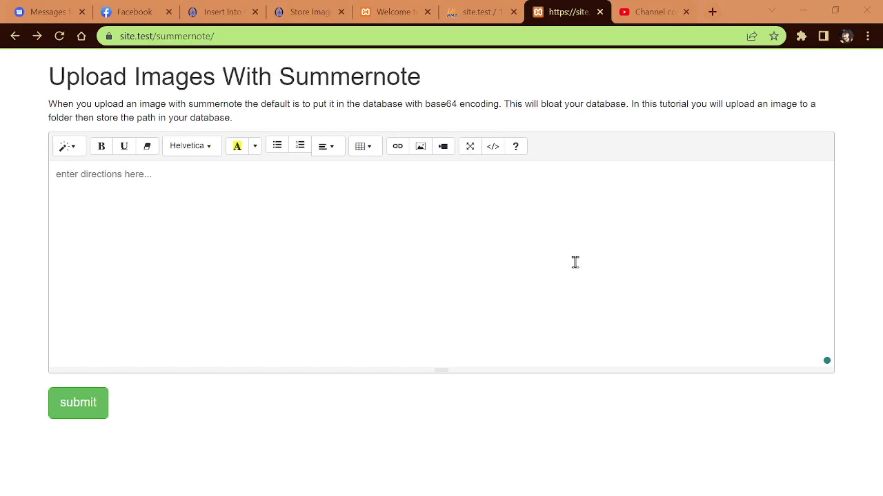
{"action": "mouse_move", "coordinate": [107, 444]}
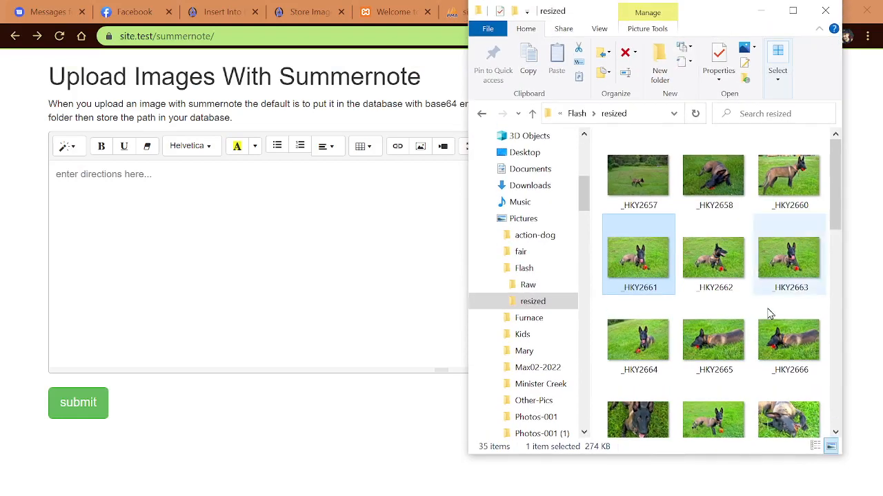
{"action": "left_click", "coordinate": [637, 420]}
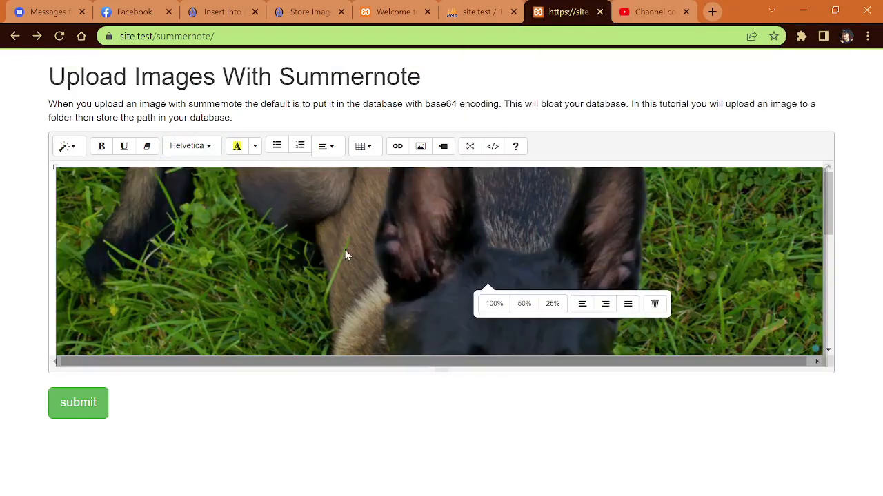
{"action": "left_click", "coordinate": [552, 303]}
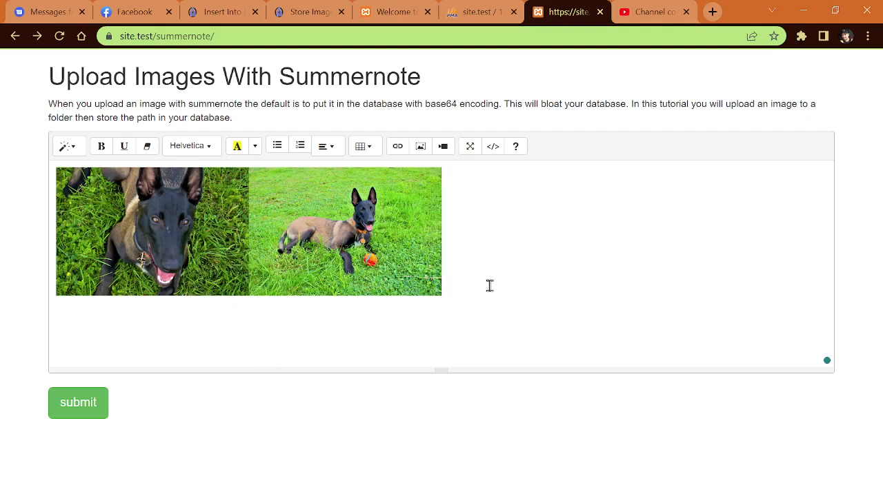
Step: Enter 'This is some more text.' beneath the two photos
{"action": "type", "text": "This"}
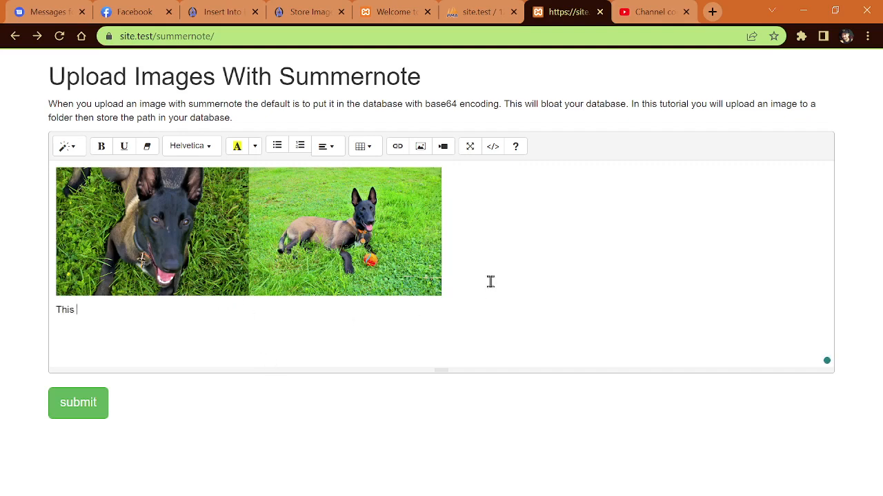
{"action": "type", "text": "is some more te"}
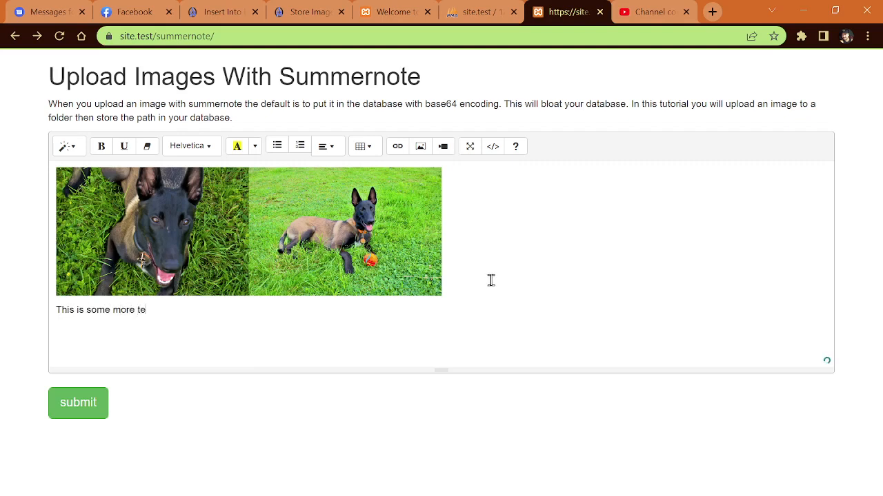
{"action": "type", "text": "xt."}
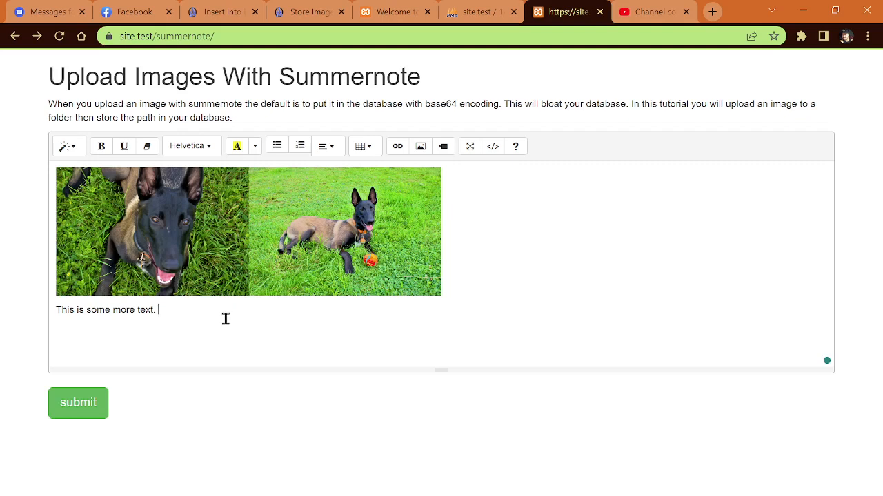
{"action": "mouse_move", "coordinate": [299, 146]}
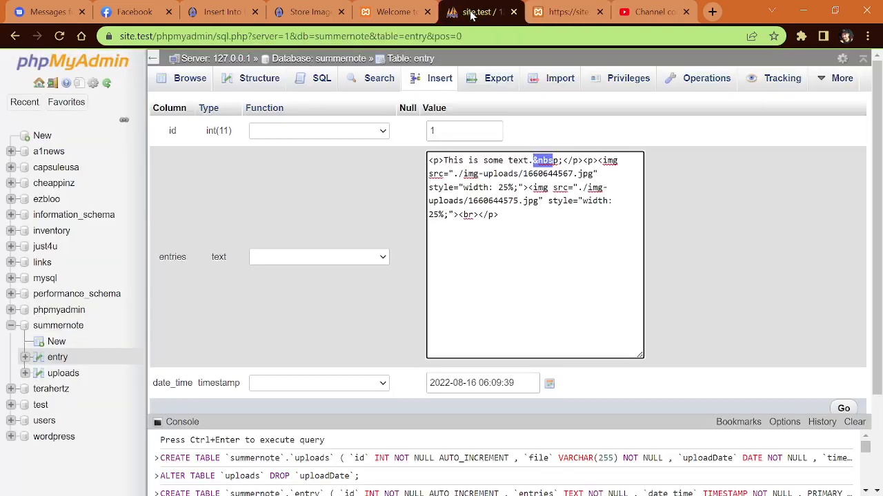
{"action": "mouse_move", "coordinate": [58, 355]}
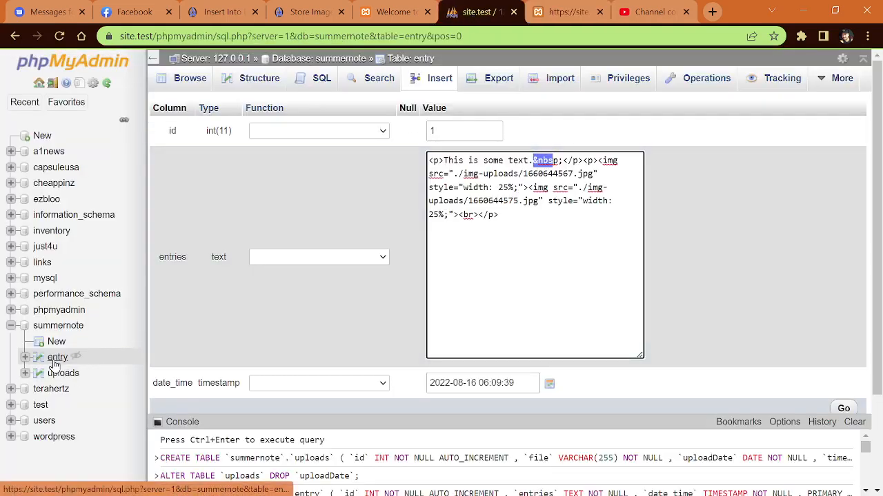
Step: Browse the entry table, edit the second row and view the uploads table rows
{"action": "left_click", "coordinate": [191, 77]}
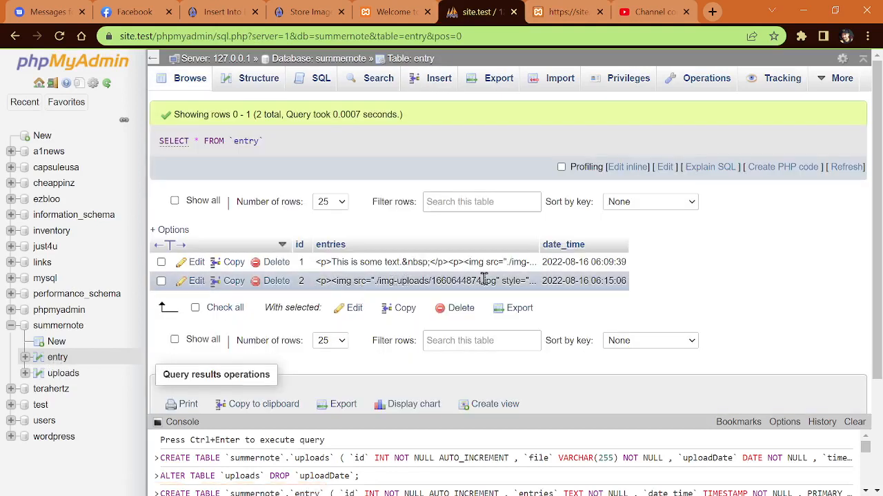
{"action": "left_click", "coordinate": [196, 282]}
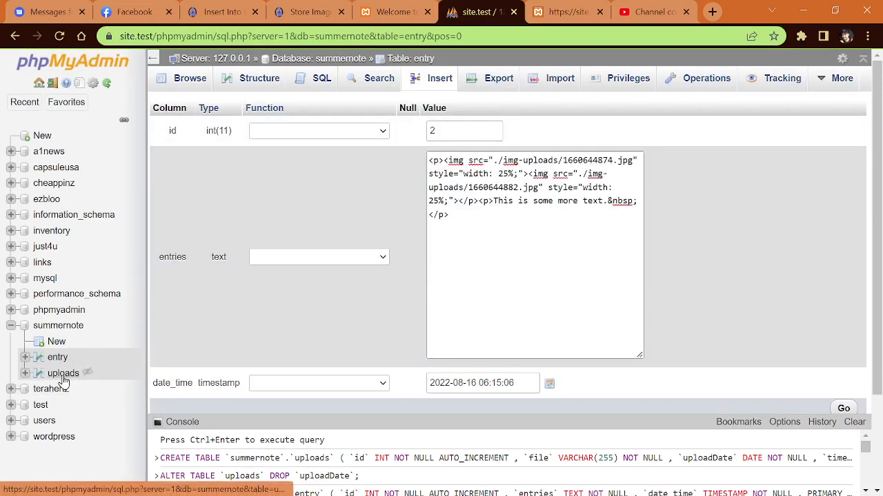
{"action": "left_click", "coordinate": [63, 372]}
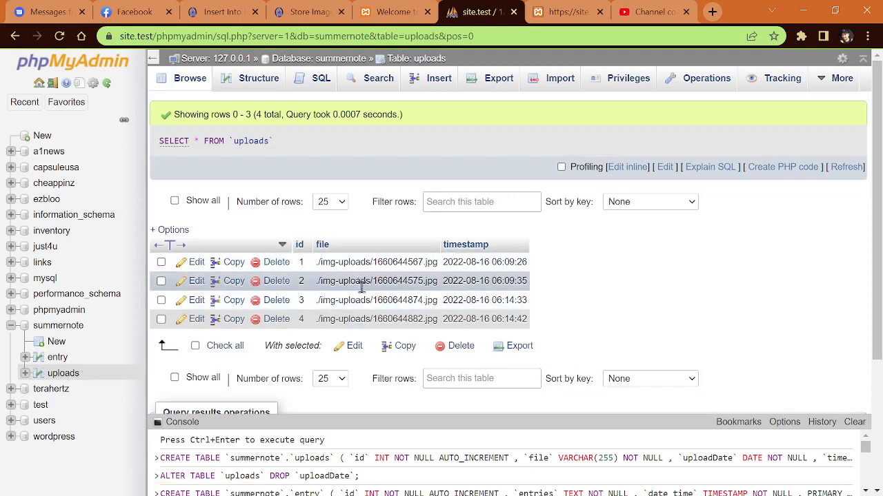
{"action": "mouse_move", "coordinate": [683, 351]}
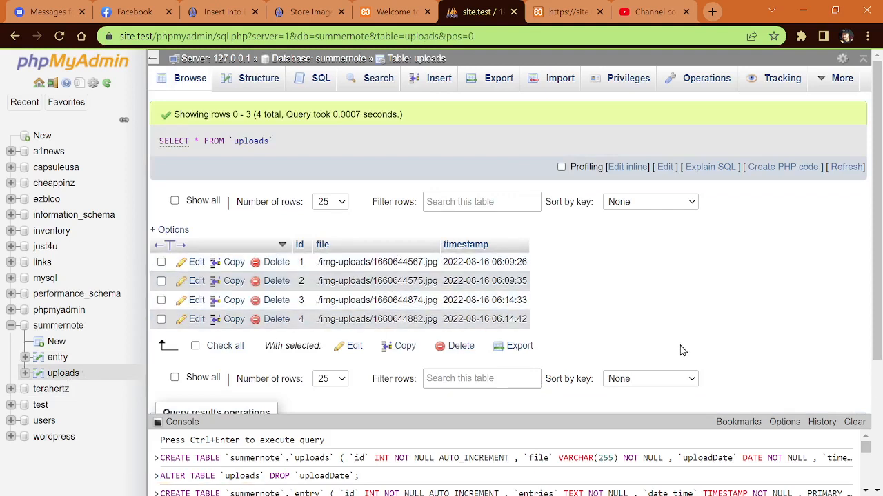
{"action": "mouse_move", "coordinate": [146, 350]}
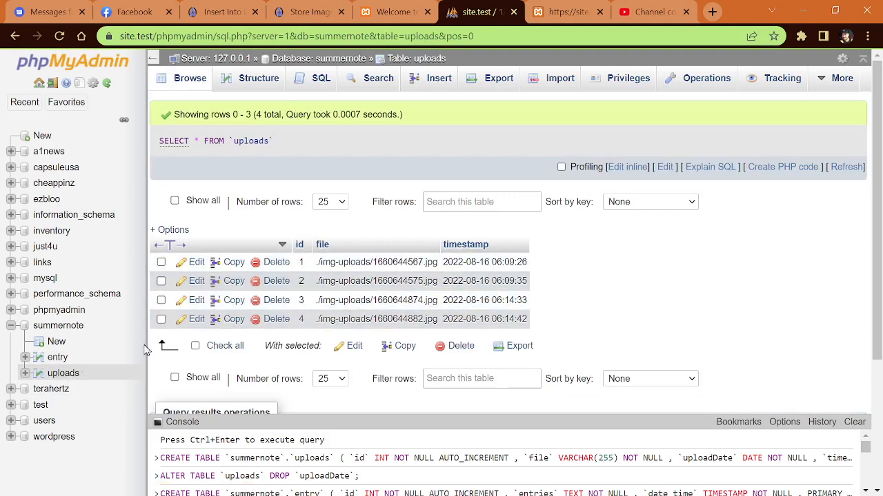
{"action": "mouse_move", "coordinate": [58, 361]}
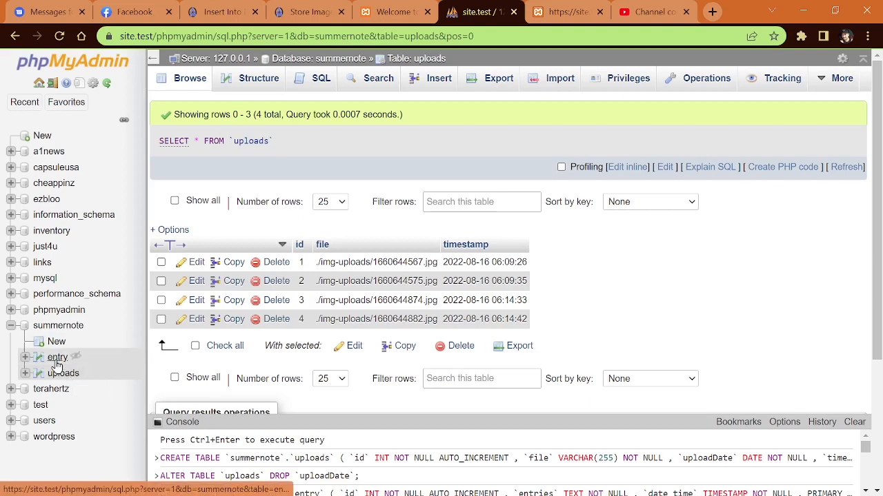
Step: Switch between the entry rows and the uploads table's four image paths
{"action": "left_click", "coordinate": [58, 357]}
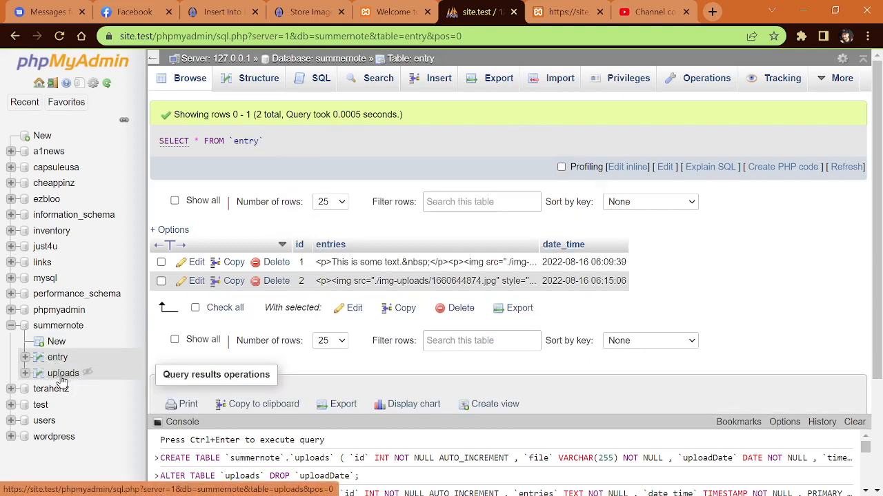
{"action": "left_click", "coordinate": [64, 373]}
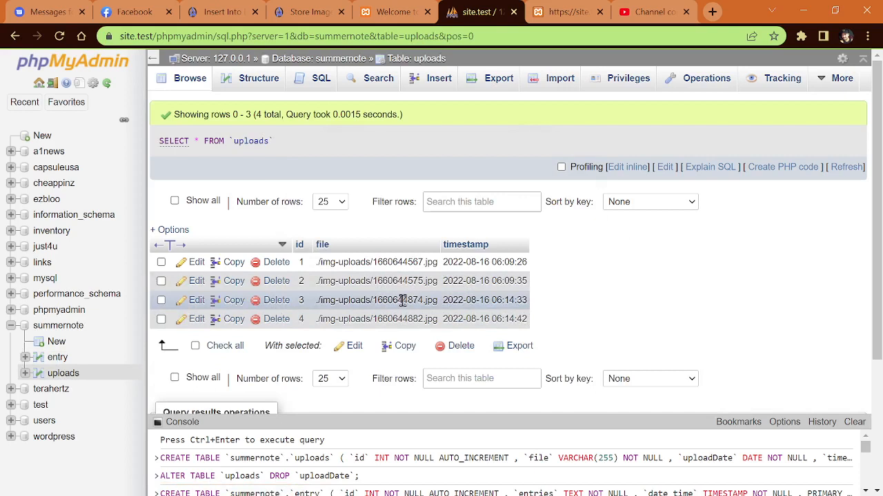
{"action": "mouse_move", "coordinate": [591, 298]}
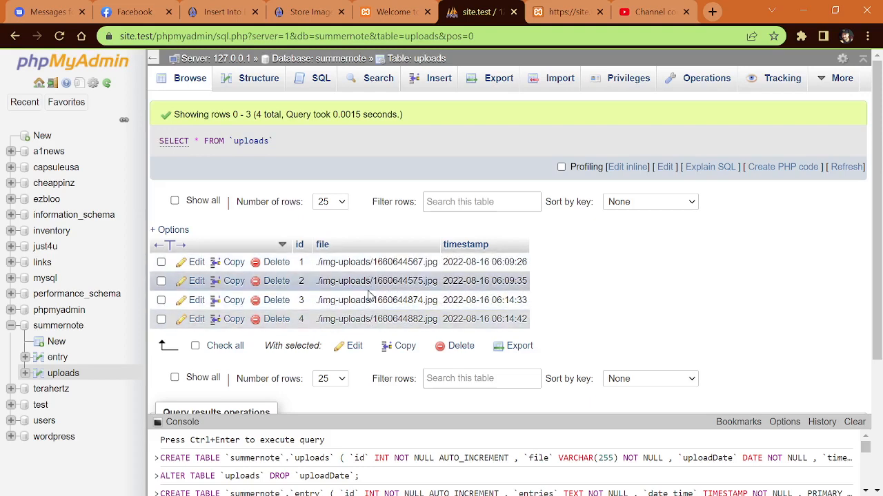
{"action": "mouse_move", "coordinate": [503, 312]}
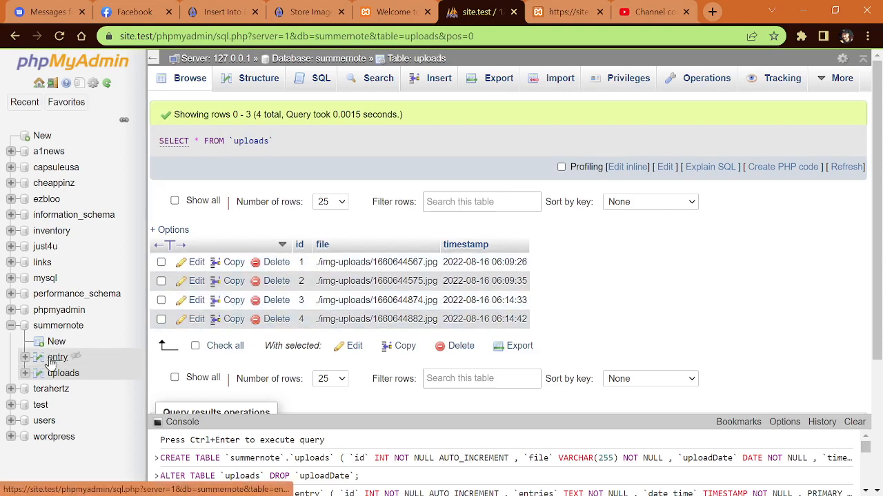
{"action": "left_click", "coordinate": [58, 357]}
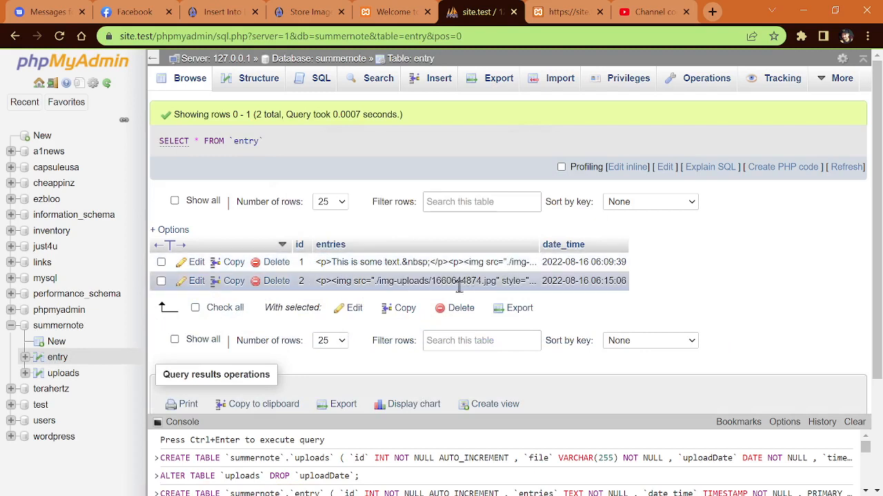
{"action": "mouse_move", "coordinate": [466, 282]}
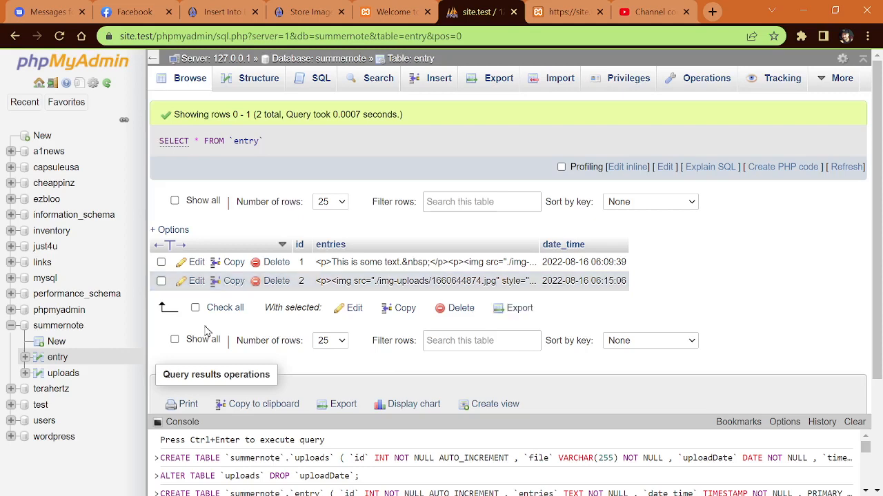
{"action": "left_click", "coordinate": [64, 373]}
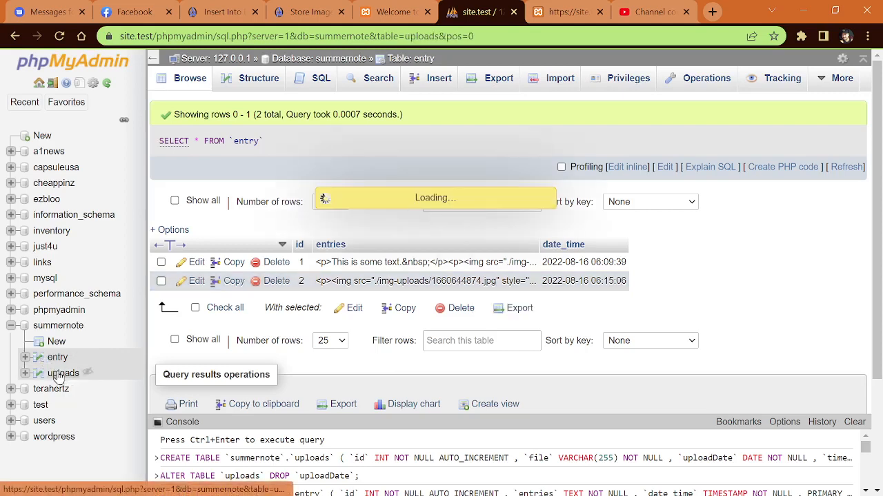
{"action": "left_click", "coordinate": [63, 372]}
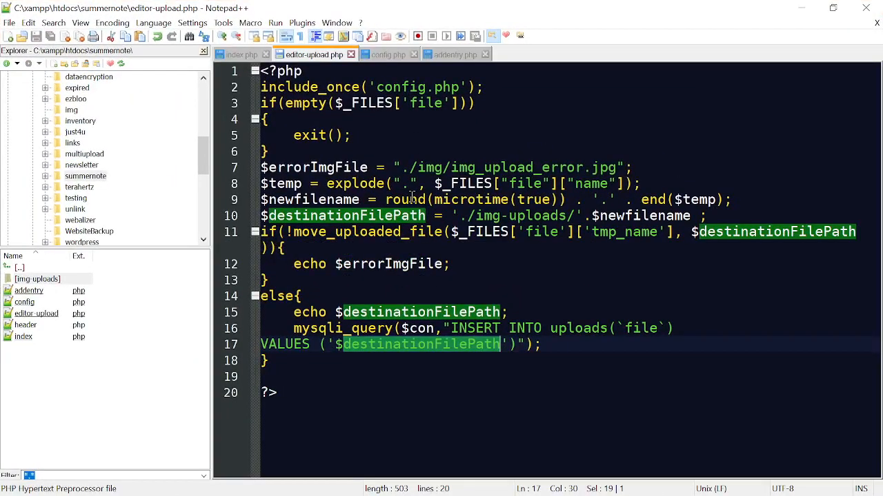
{"action": "left_click", "coordinate": [455, 55]}
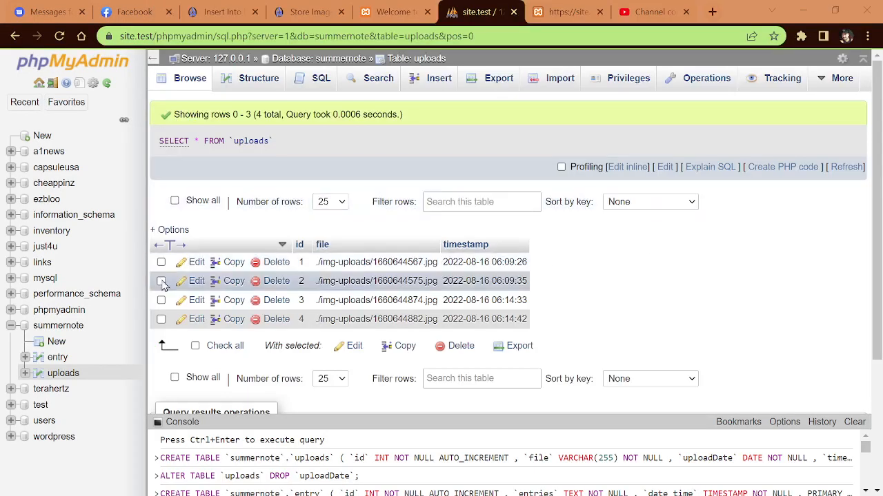
Step: Show the entry table's structure: id auto-increment, entries text, date_time timestamp
{"action": "left_click", "coordinate": [58, 357]}
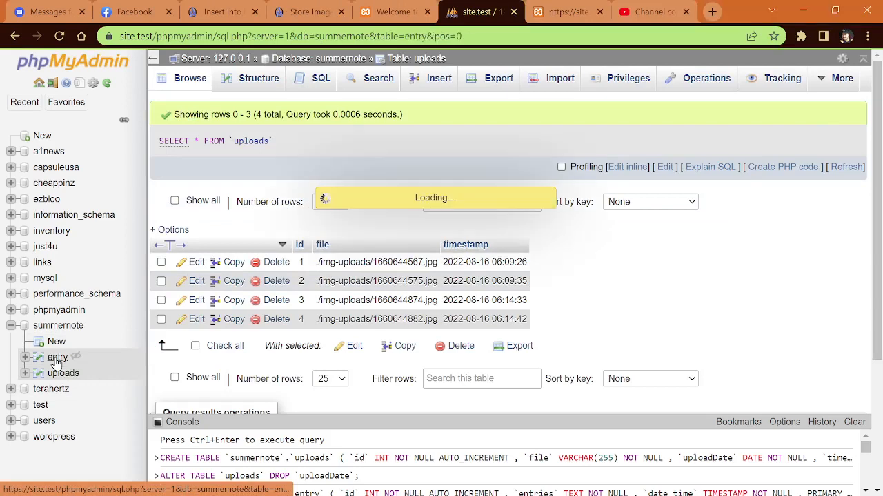
{"action": "left_click", "coordinate": [58, 357]}
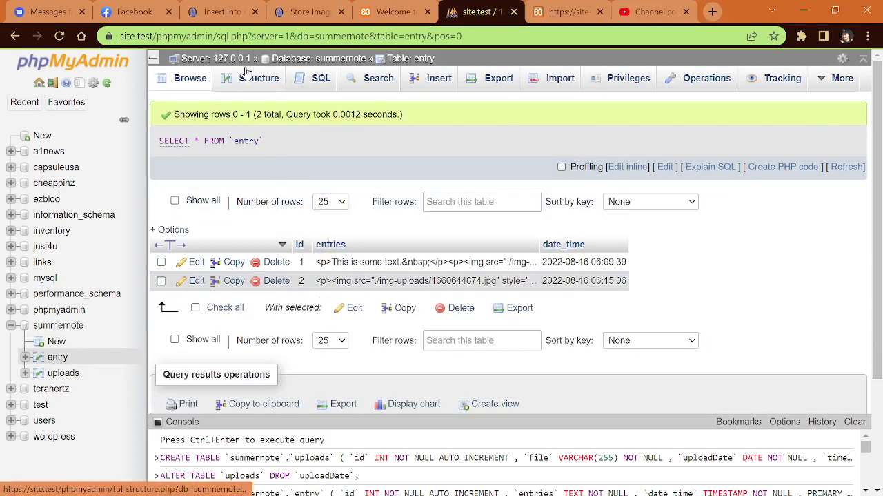
{"action": "left_click", "coordinate": [259, 77]}
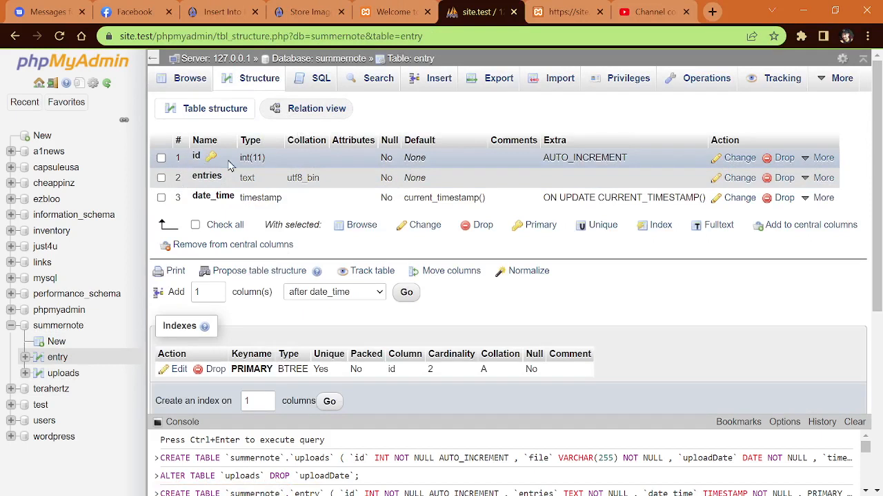
{"action": "mouse_move", "coordinate": [580, 158]}
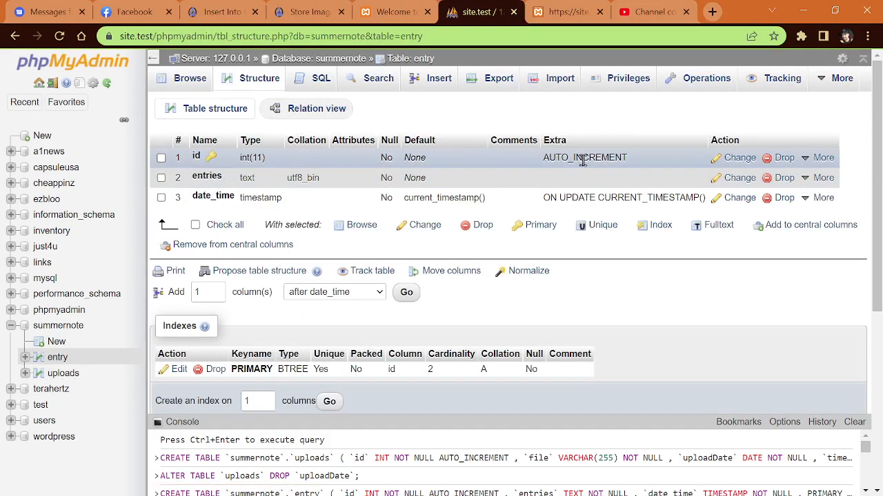
{"action": "mouse_move", "coordinate": [192, 183]}
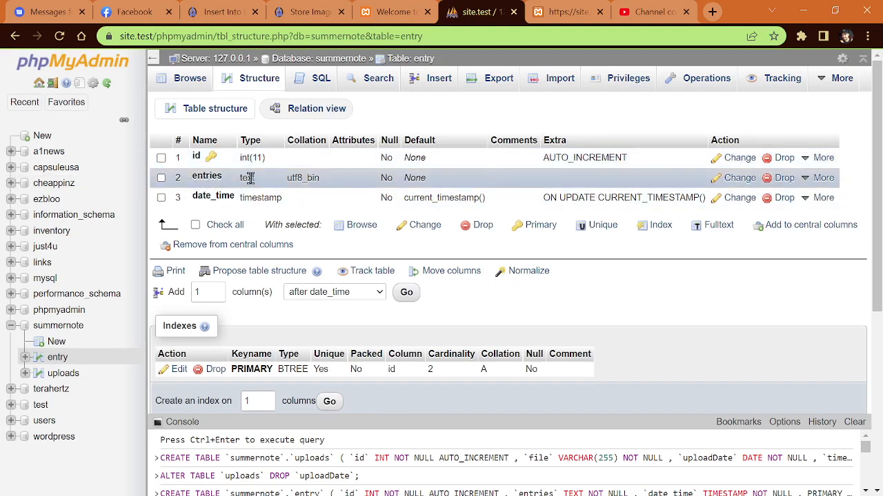
{"action": "mouse_move", "coordinate": [303, 178]}
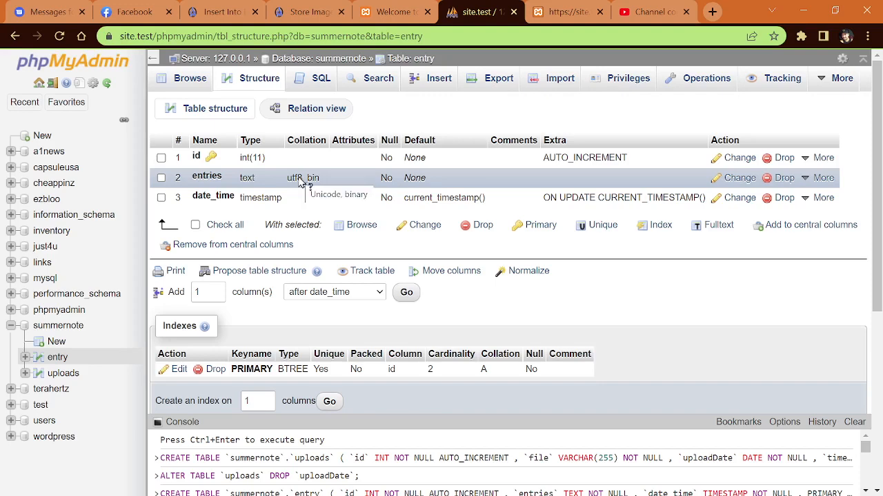
{"action": "mouse_move", "coordinate": [298, 188]}
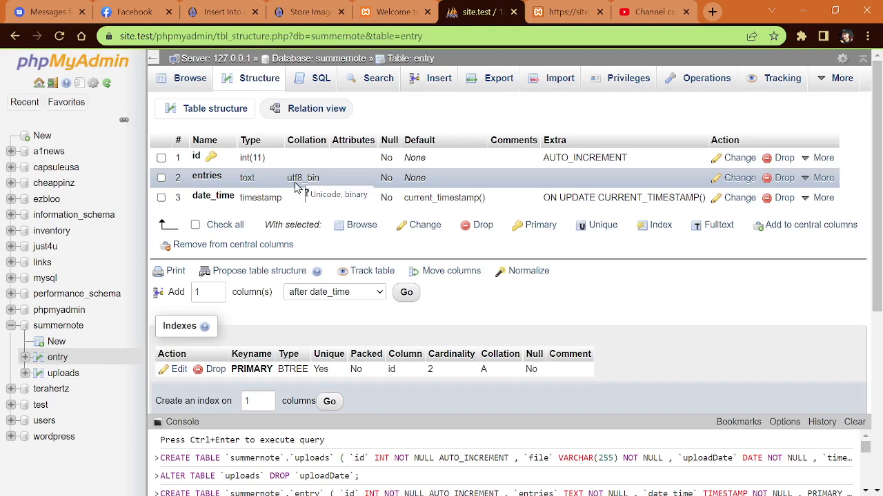
{"action": "mouse_move", "coordinate": [403, 207]}
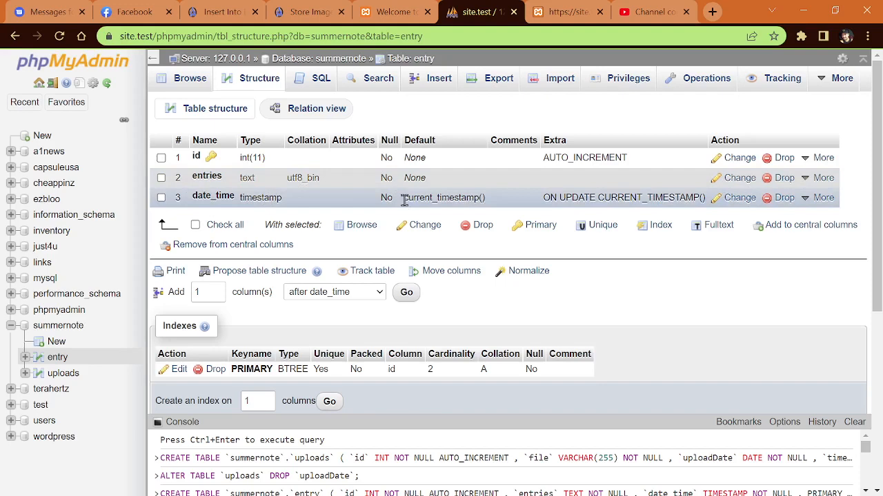
{"action": "mouse_move", "coordinate": [347, 215]}
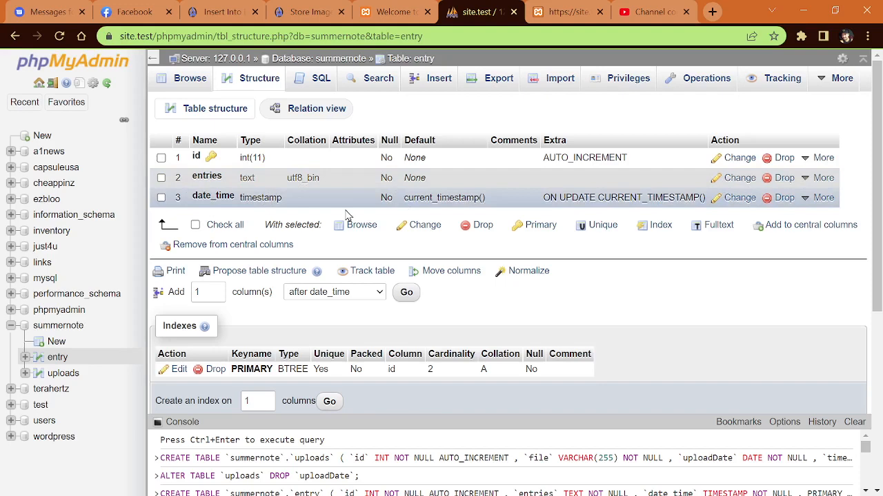
{"action": "mouse_move", "coordinate": [246, 177]}
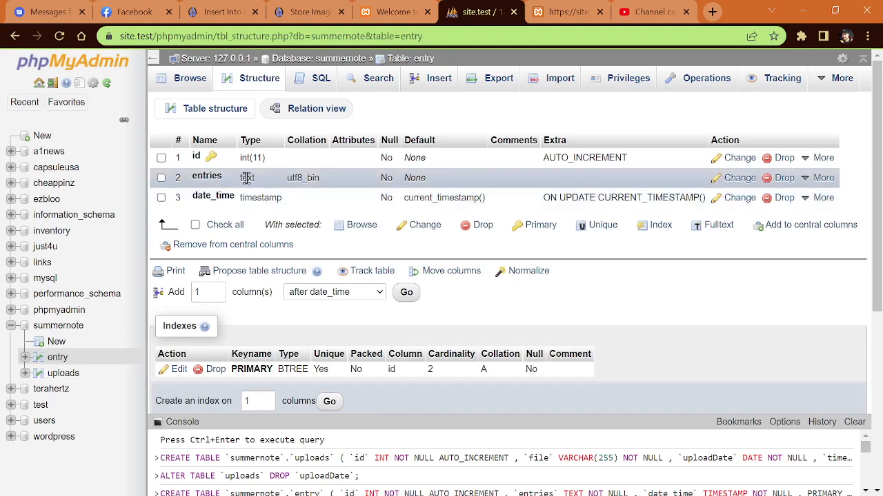
{"action": "mouse_move", "coordinate": [64, 372]}
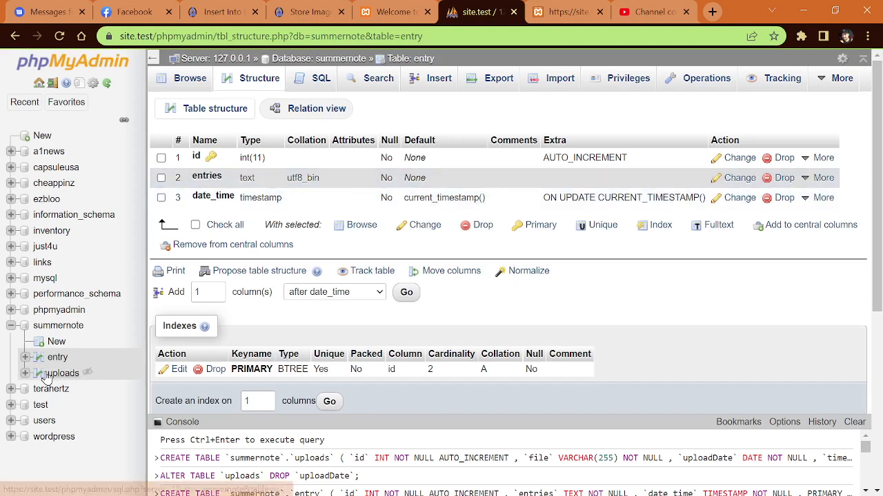
Step: Show the uploads table's structure: id auto-increment, file varchar(255), timestamp
{"action": "left_click", "coordinate": [64, 372]}
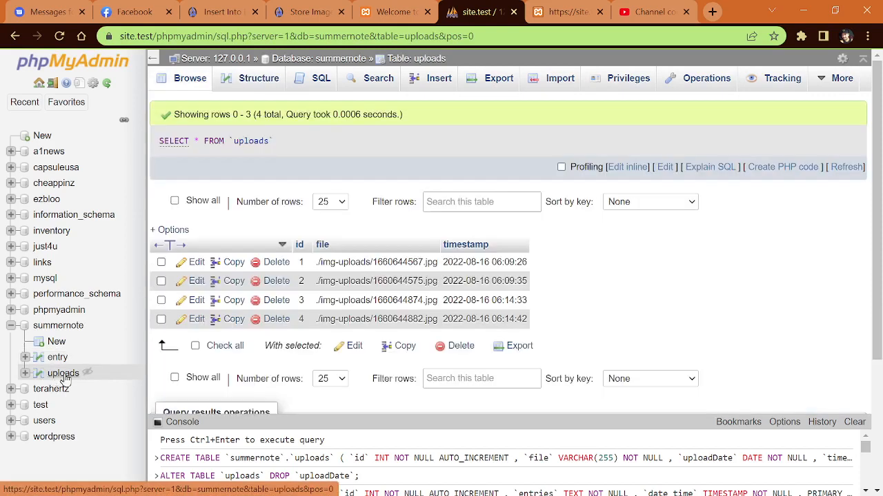
{"action": "left_click", "coordinate": [259, 78]}
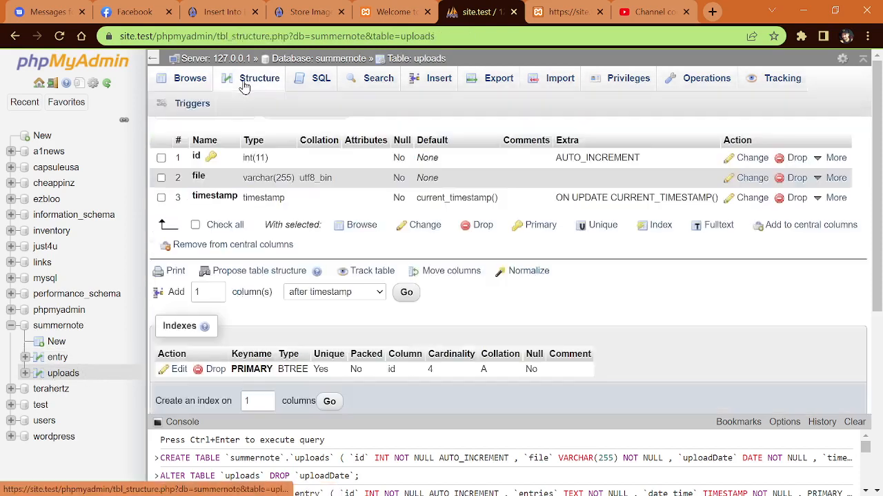
{"action": "left_click", "coordinate": [259, 77]}
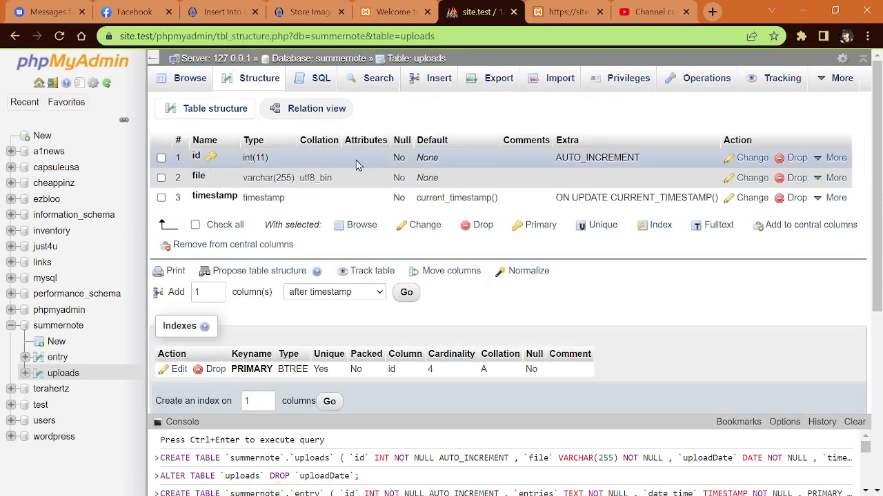
{"action": "mouse_move", "coordinate": [626, 157]}
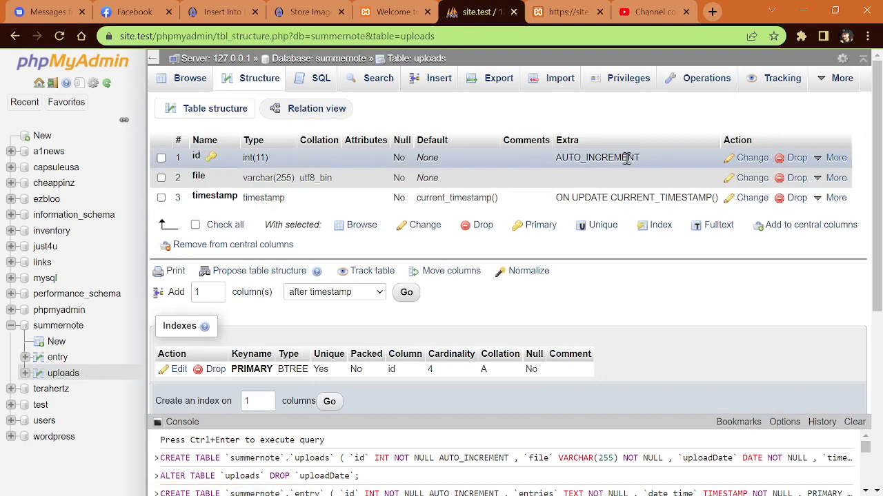
{"action": "mouse_move", "coordinate": [201, 185]}
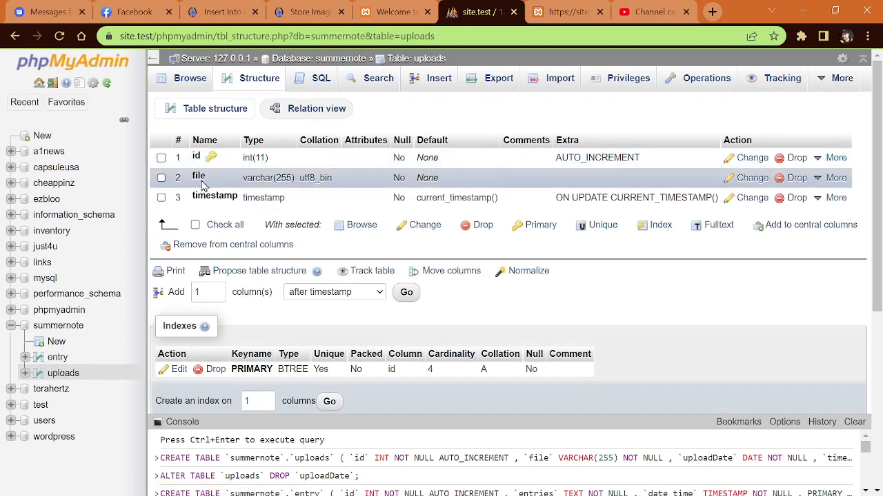
{"action": "mouse_move", "coordinate": [260, 193]}
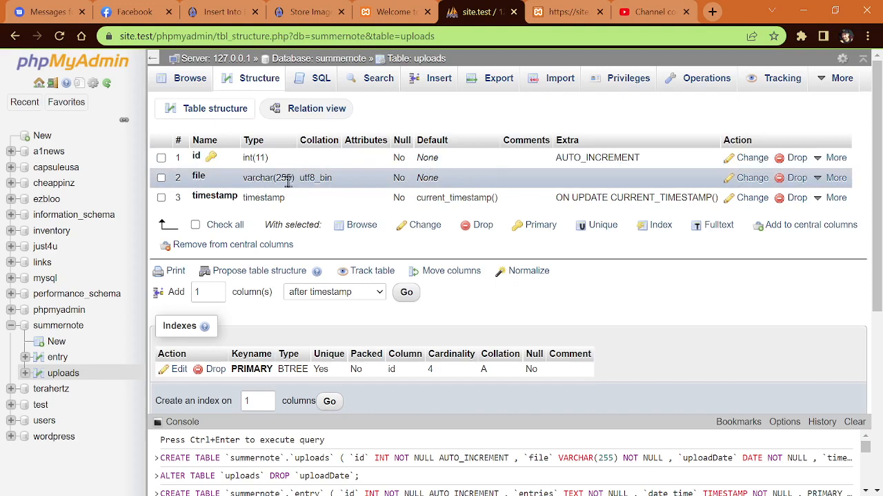
{"action": "mouse_move", "coordinate": [441, 181]}
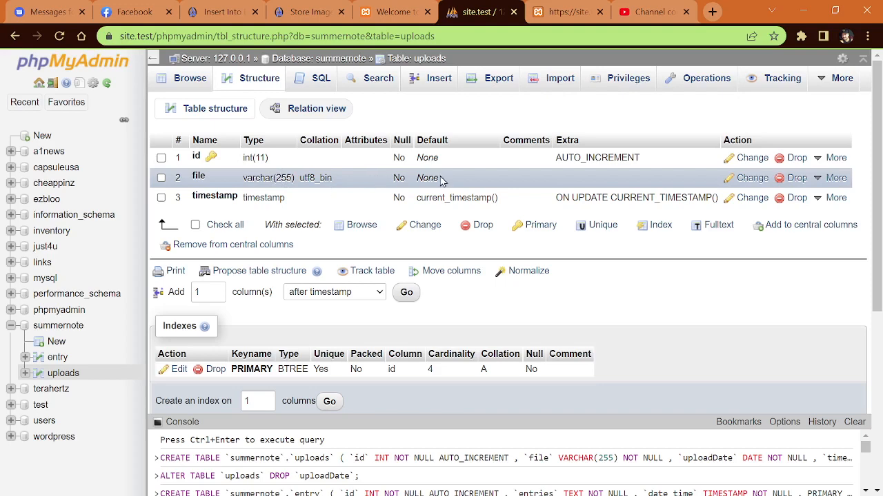
{"action": "mouse_move", "coordinate": [401, 199]}
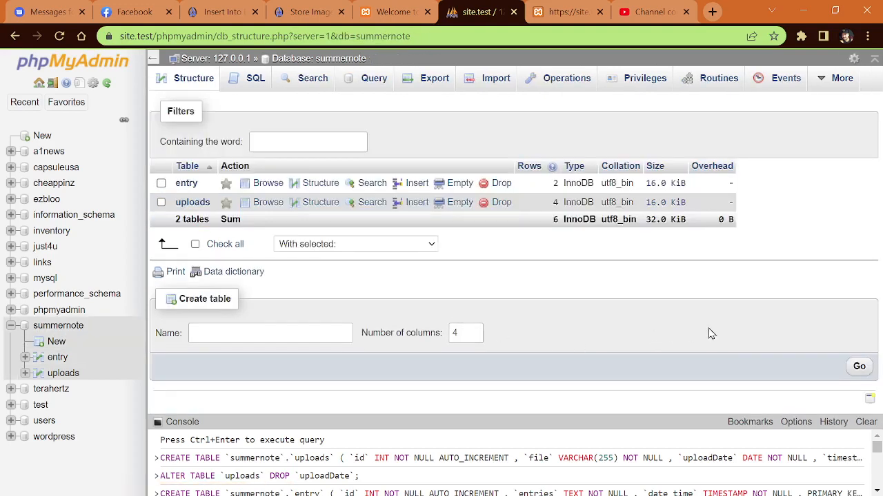
Step: Switch to the site.test/summernote browser tab showing the empty upload form
{"action": "left_click", "coordinate": [566, 11]}
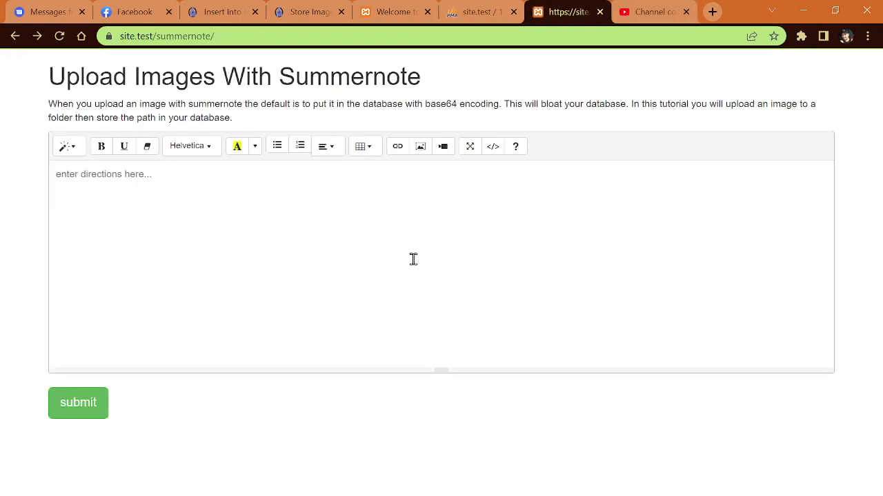
{"action": "mouse_move", "coordinate": [615, 394]}
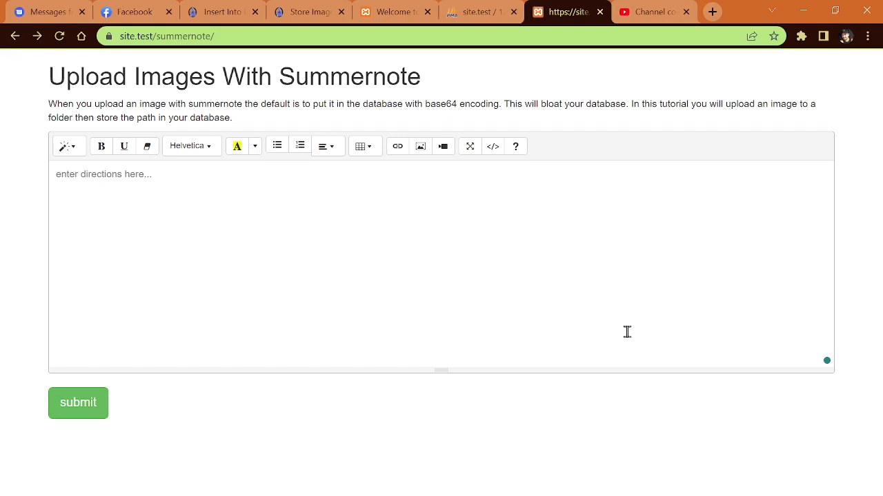
{"action": "mouse_move", "coordinate": [626, 331]}
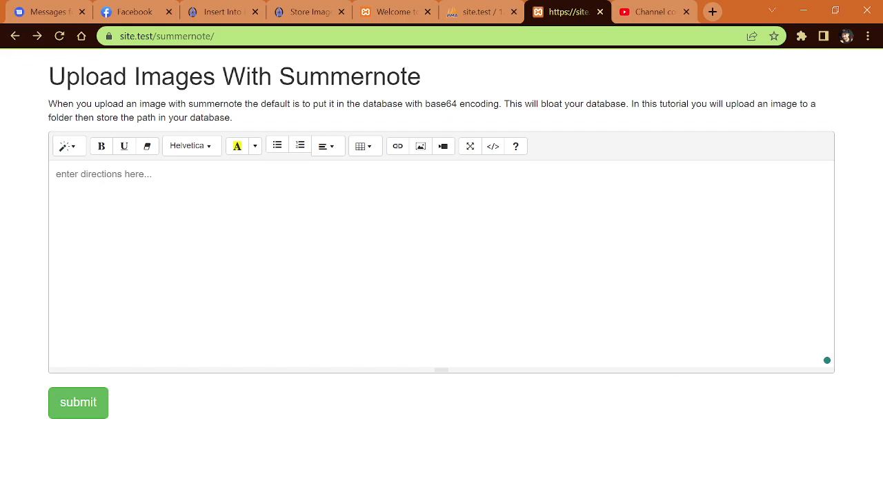